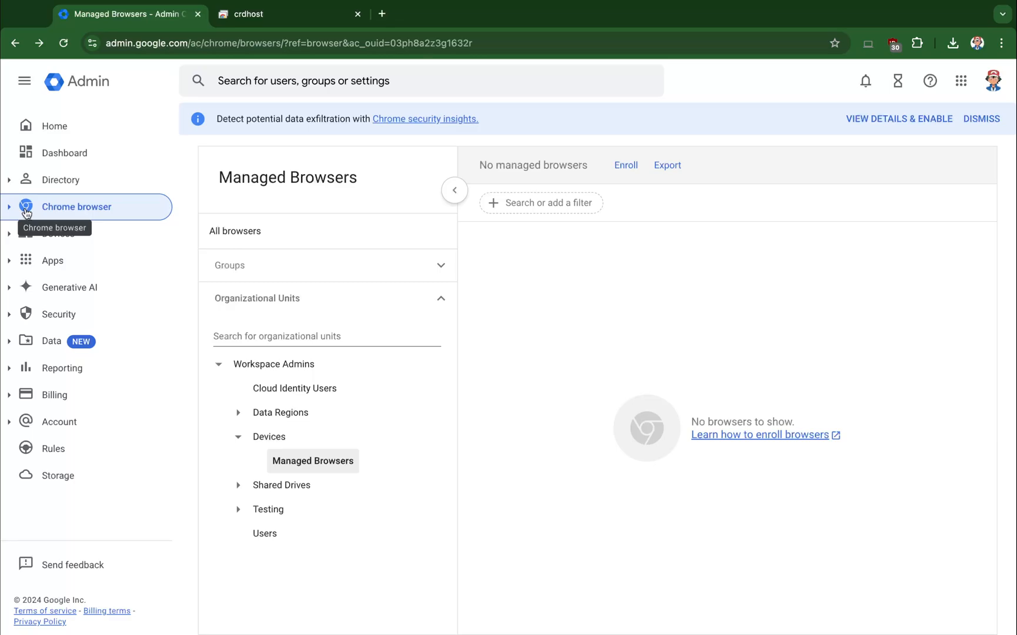
Navigate the sidebar through Chrome browser and Billing to the Subscriptions list
left_click(76, 206)
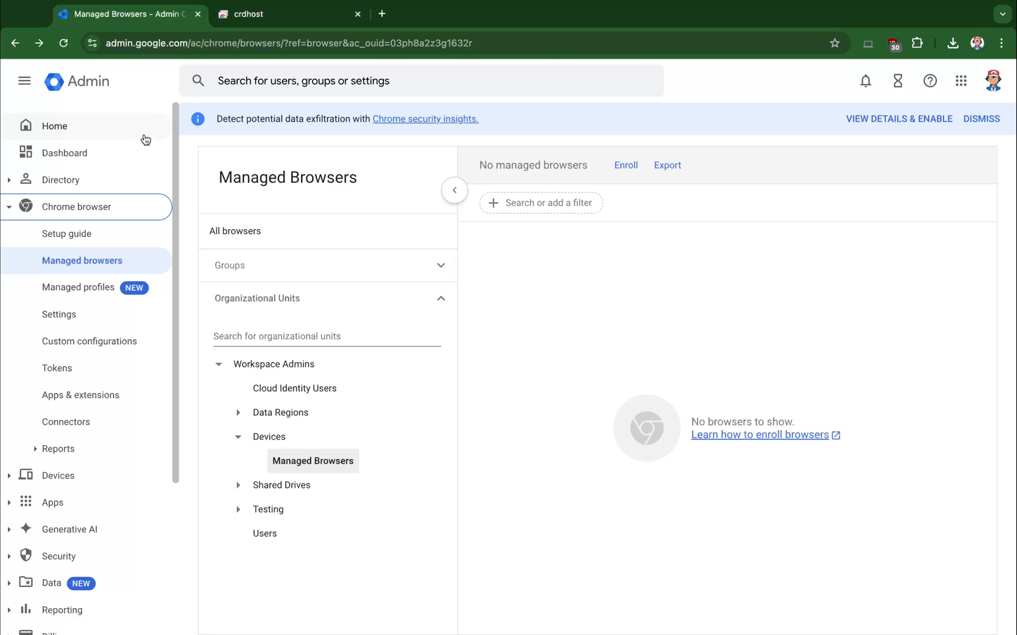
mouse_move(157, 197)
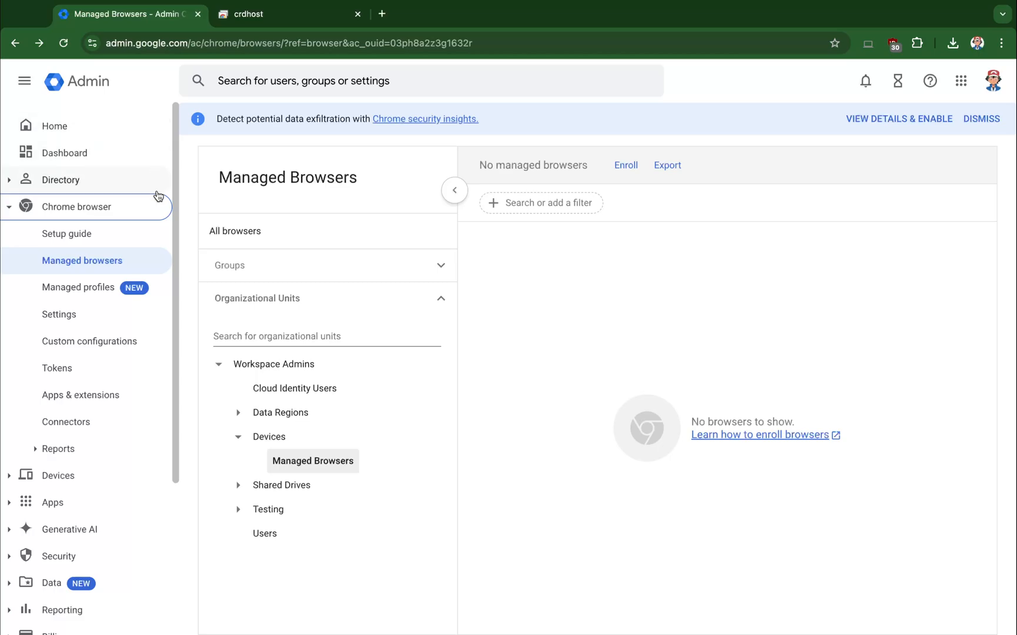
scroll("down", 3)
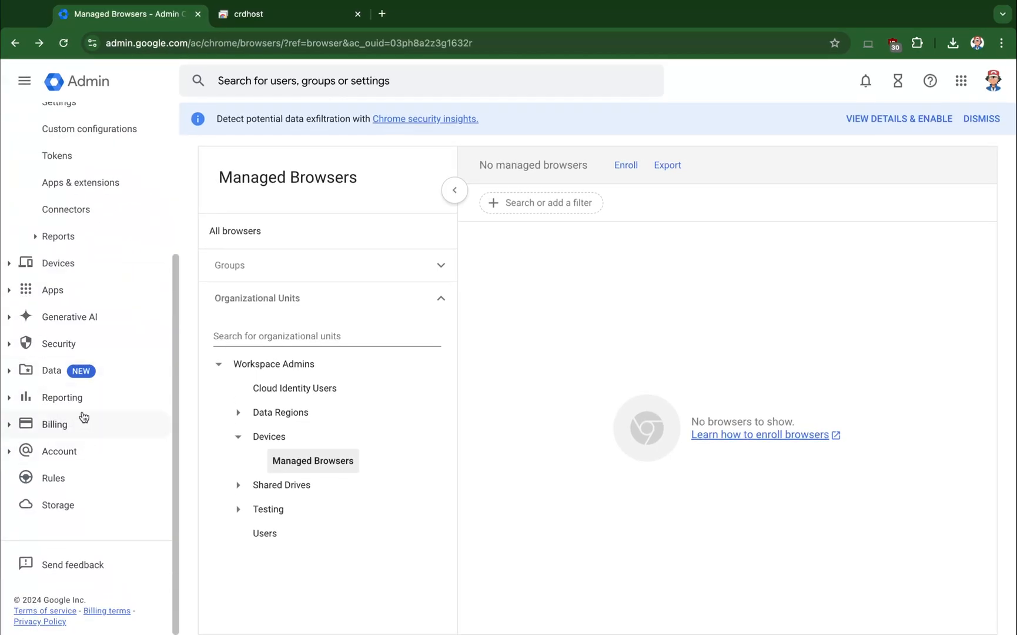
left_click(54, 424)
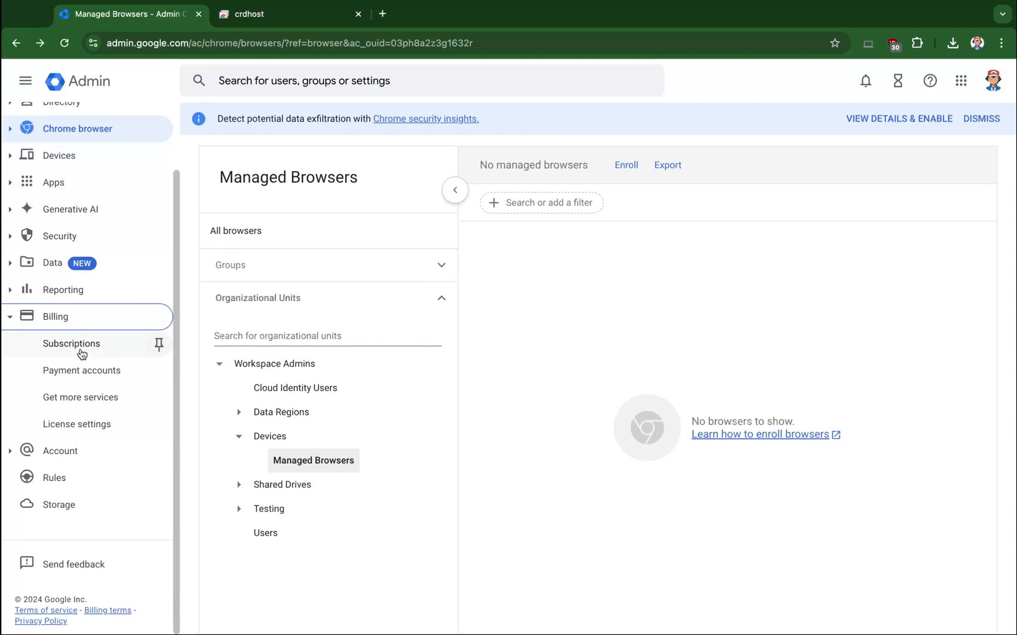
left_click(72, 344)
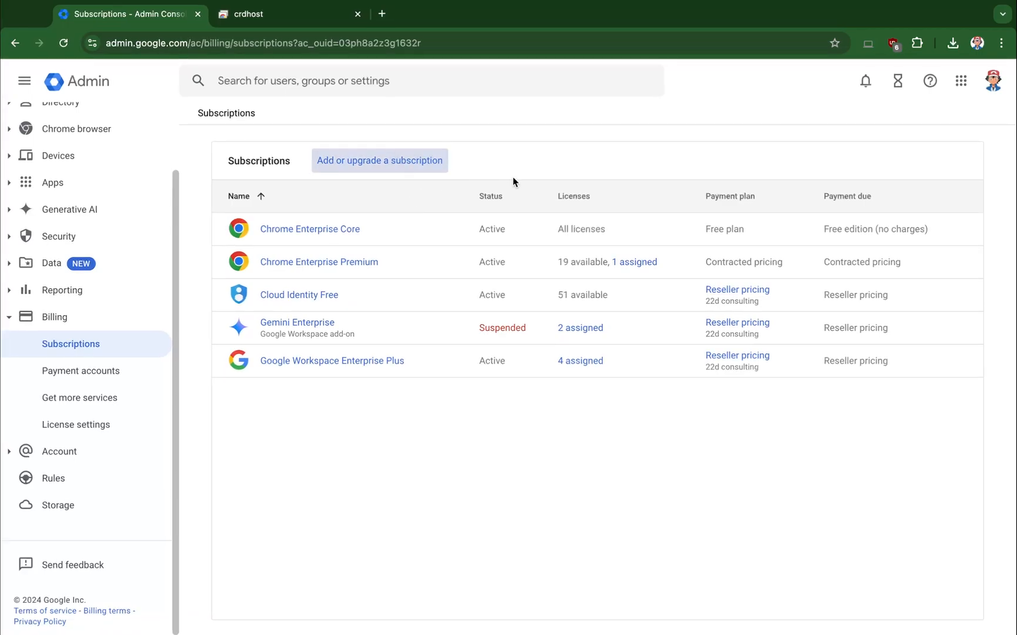
Browse Get more services to the Devices & Browser category showing Chrome Enterprise Core purchased
left_click(380, 160)
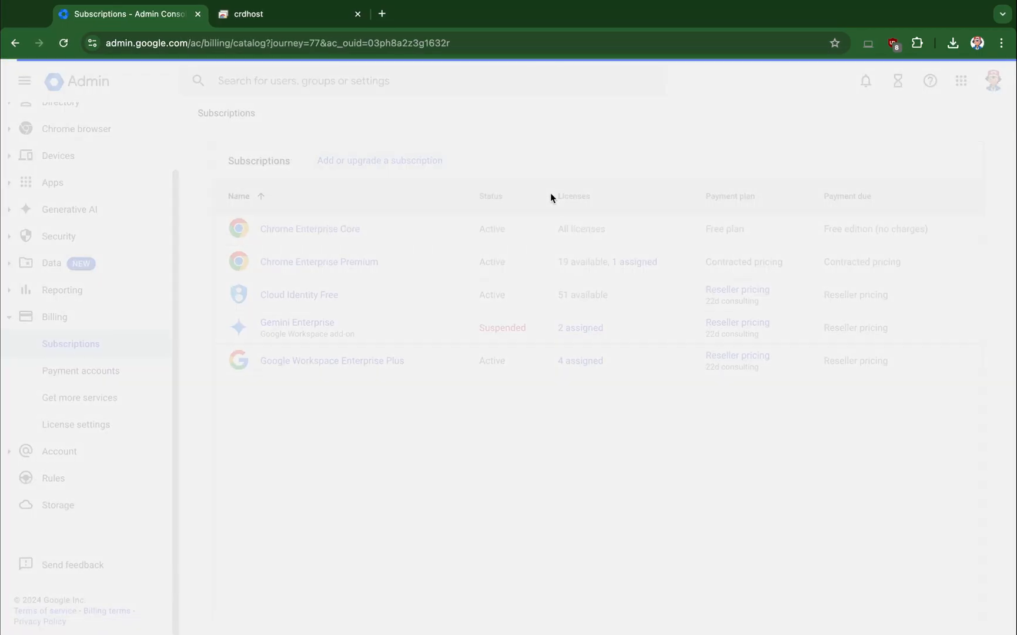
left_click(80, 398)
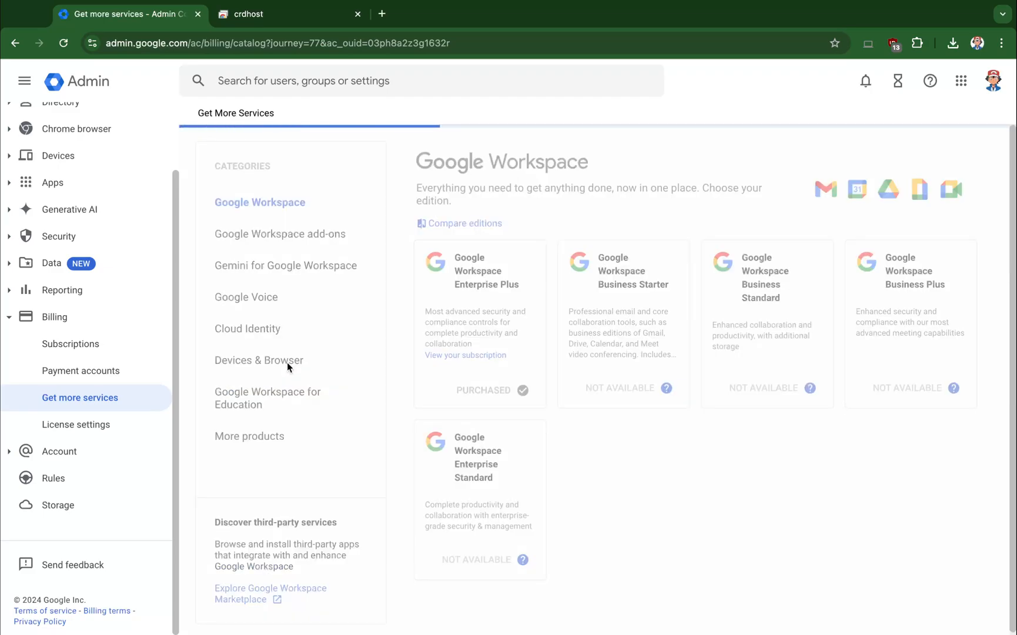
left_click(259, 360)
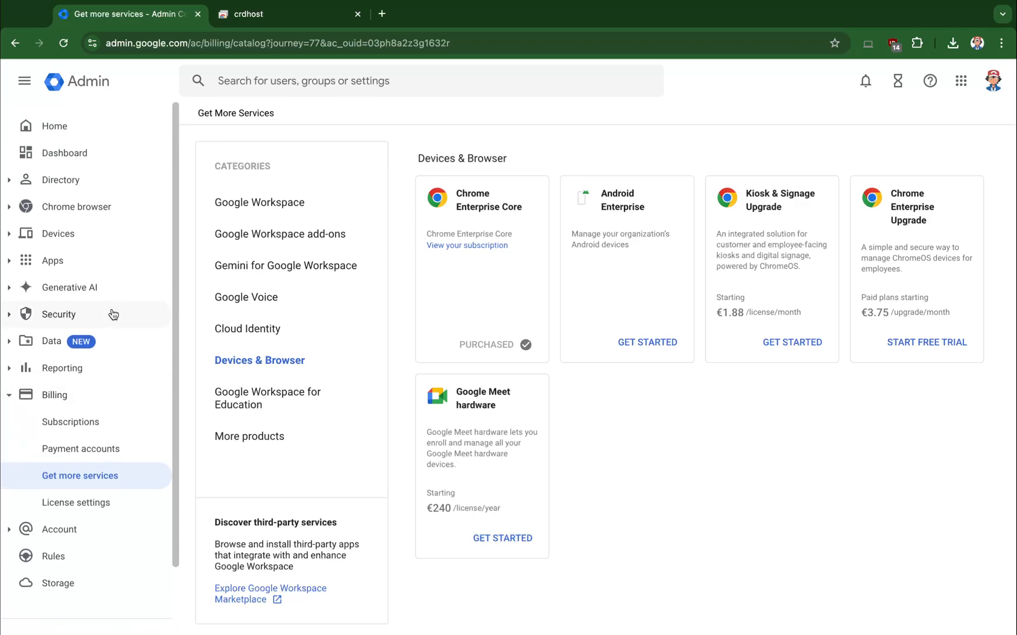
left_click(83, 205)
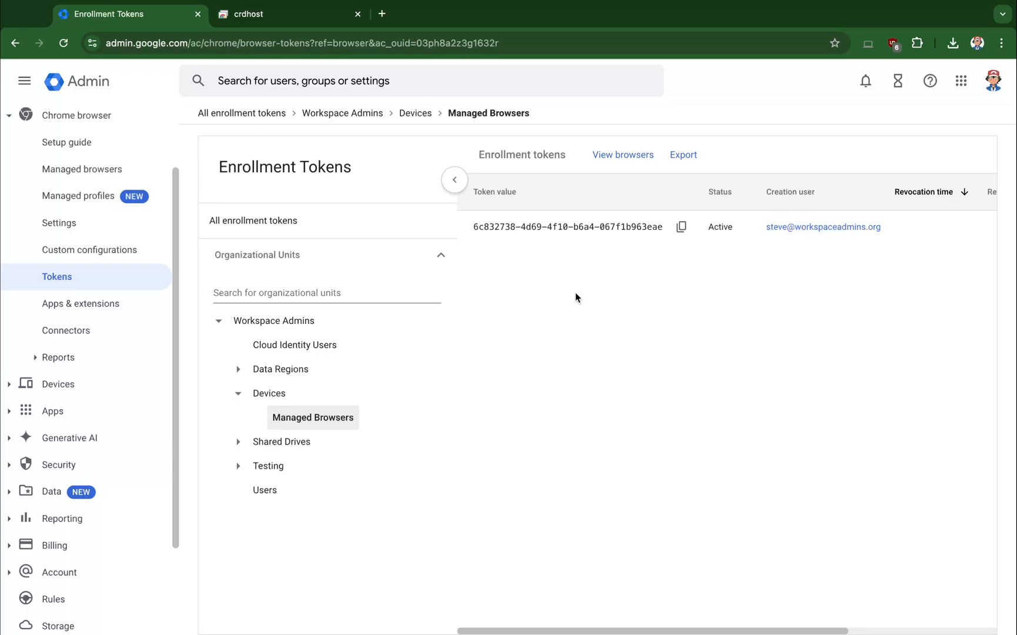
mouse_move(89, 249)
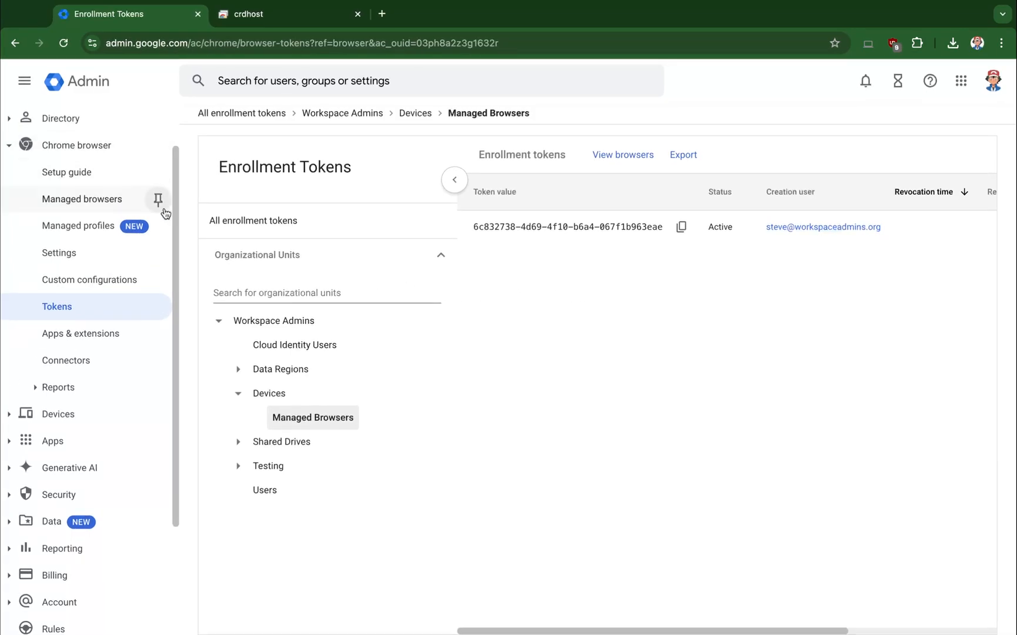
mouse_move(783, 265)
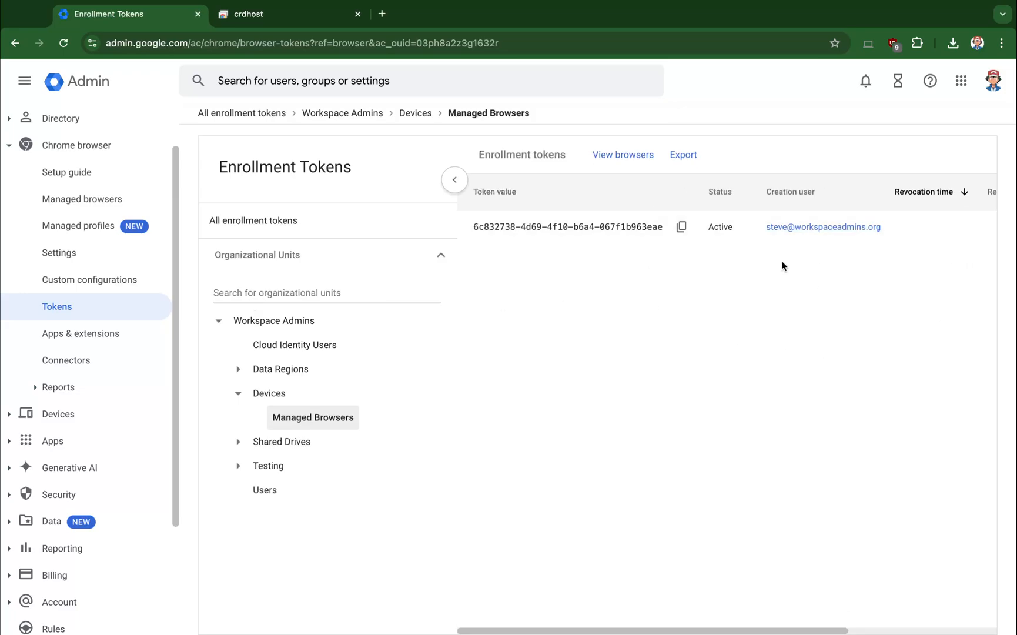
mouse_move(701, 231)
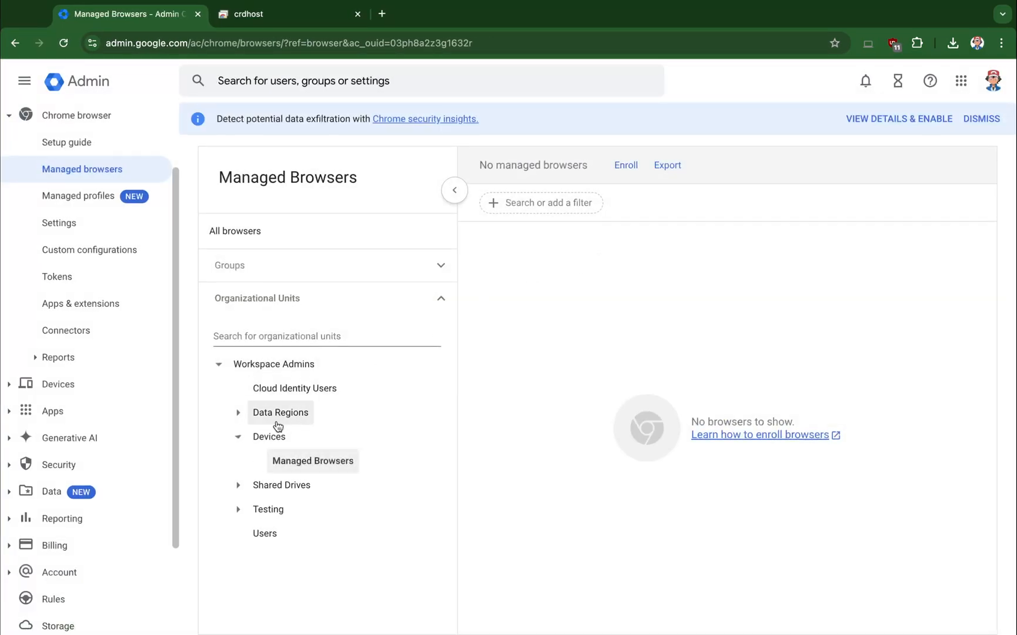
mouse_move(625, 165)
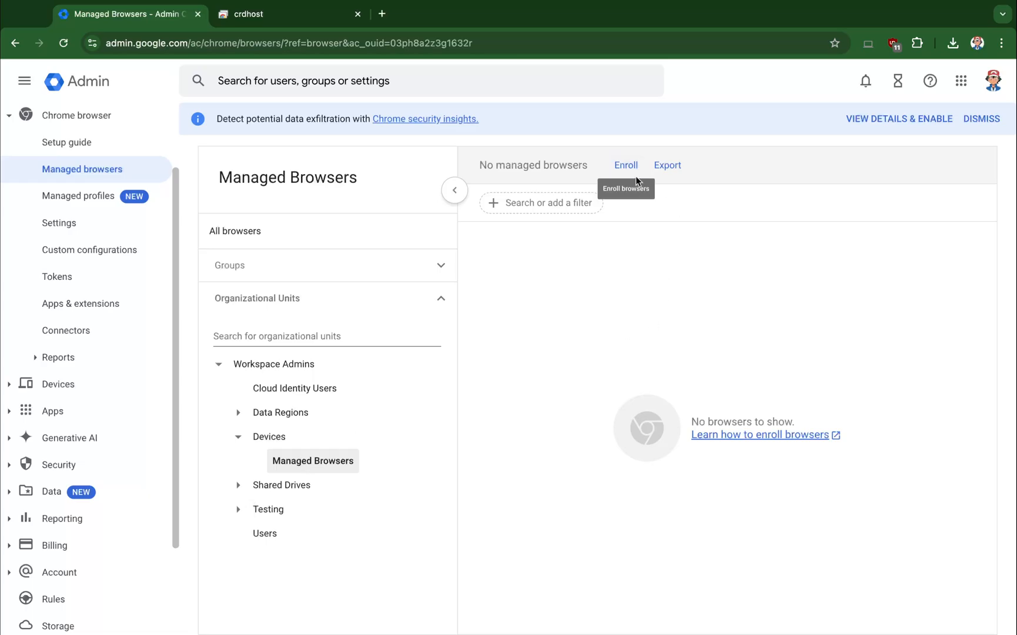
Enroll new browsers and download the .REG (Windows) enrollment file, then finish the dialog
left_click(625, 164)
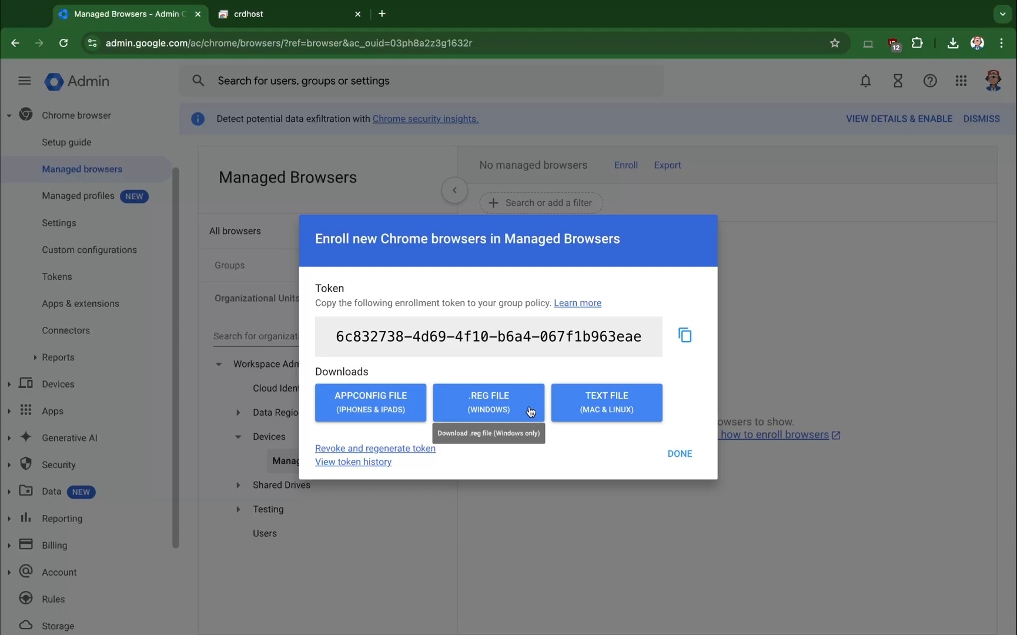
mouse_move(659, 413)
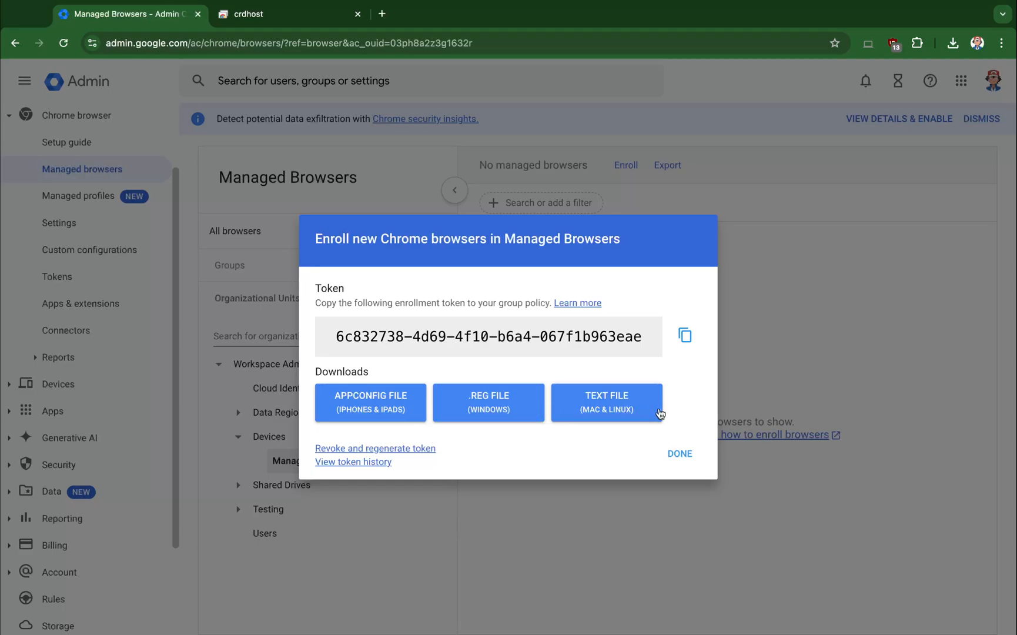
mouse_move(555, 379)
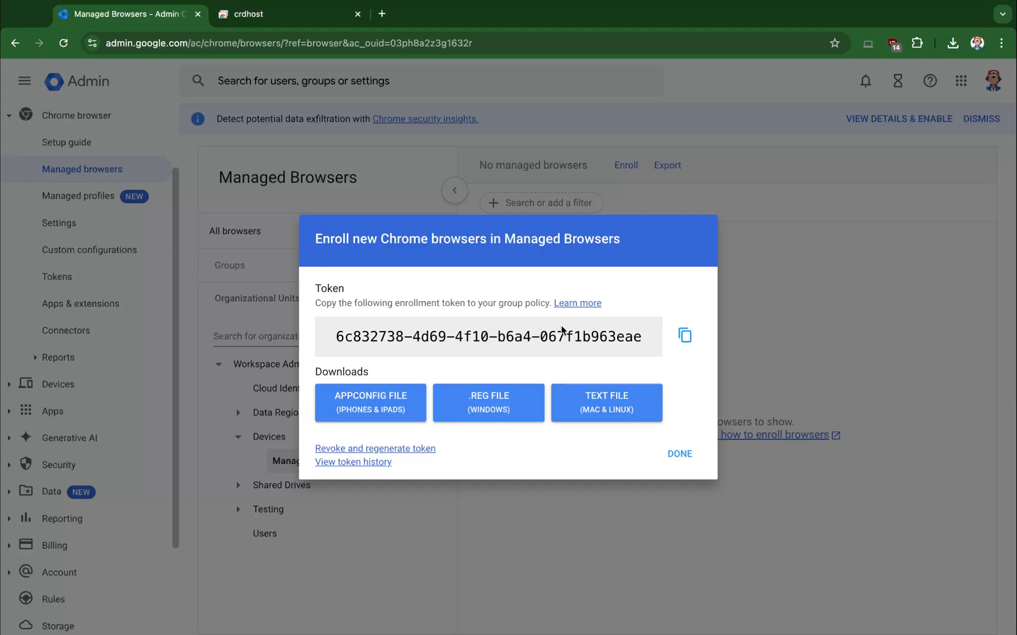
mouse_move(516, 332)
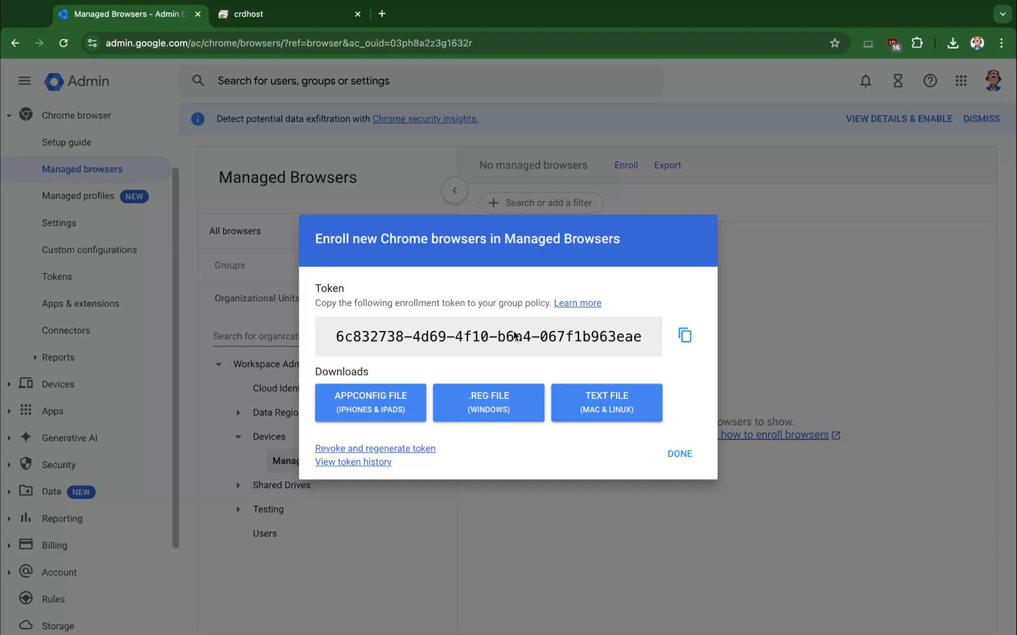
mouse_move(583, 419)
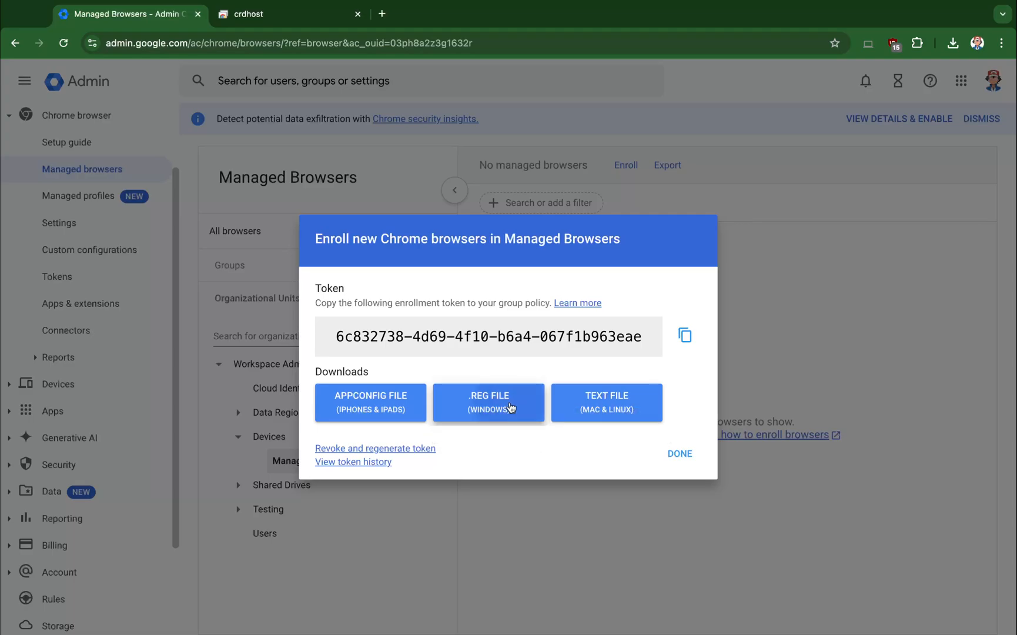
left_click(488, 402)
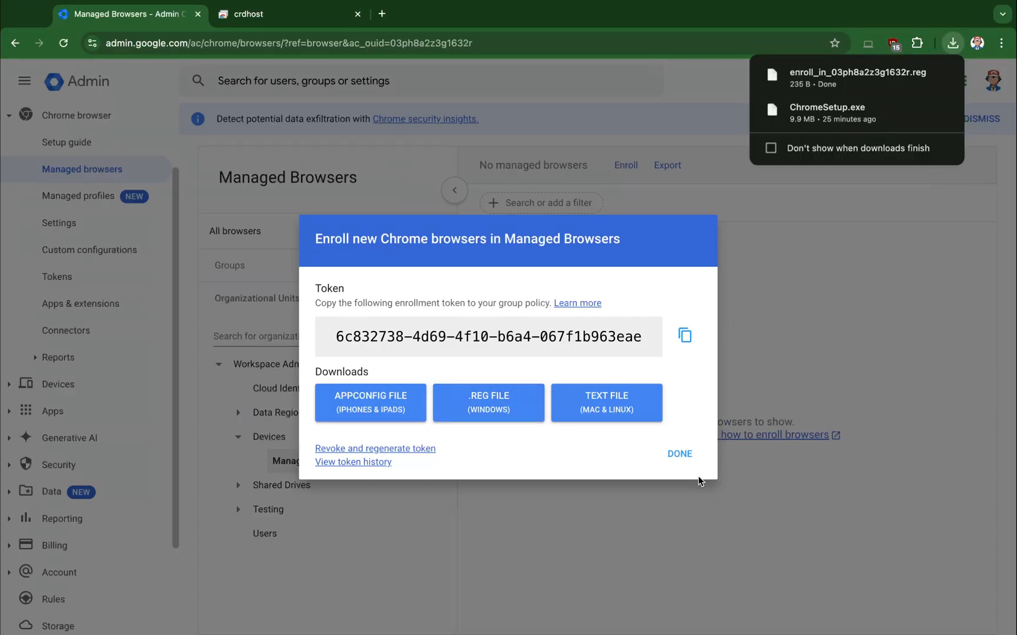
left_click(680, 454)
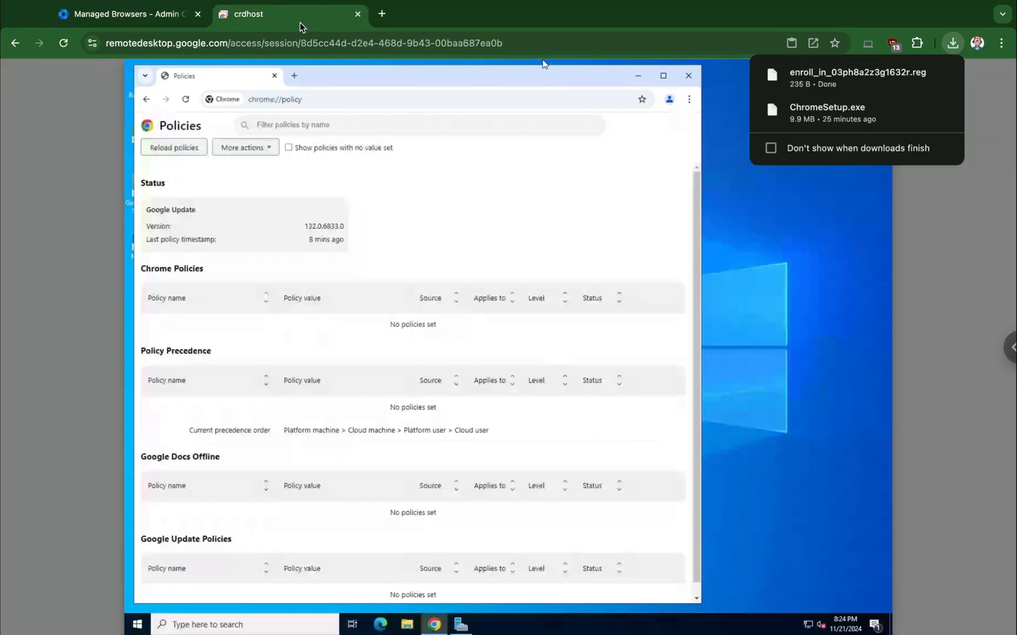
mouse_move(520, 315)
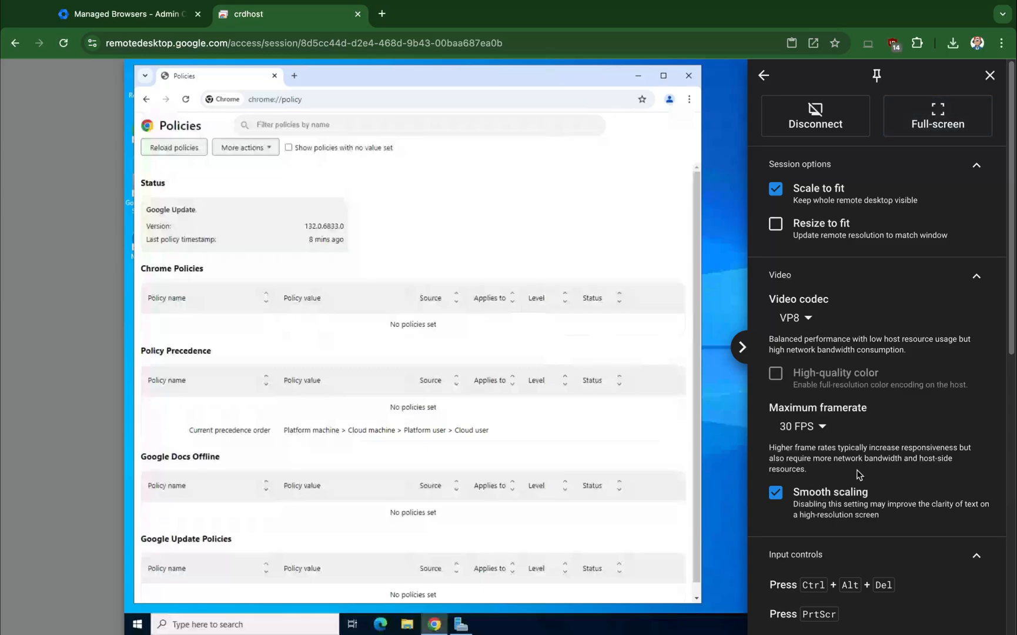
Start an Upload file transfer to the remote Windows machine from the session side panel
scroll("down", 3)
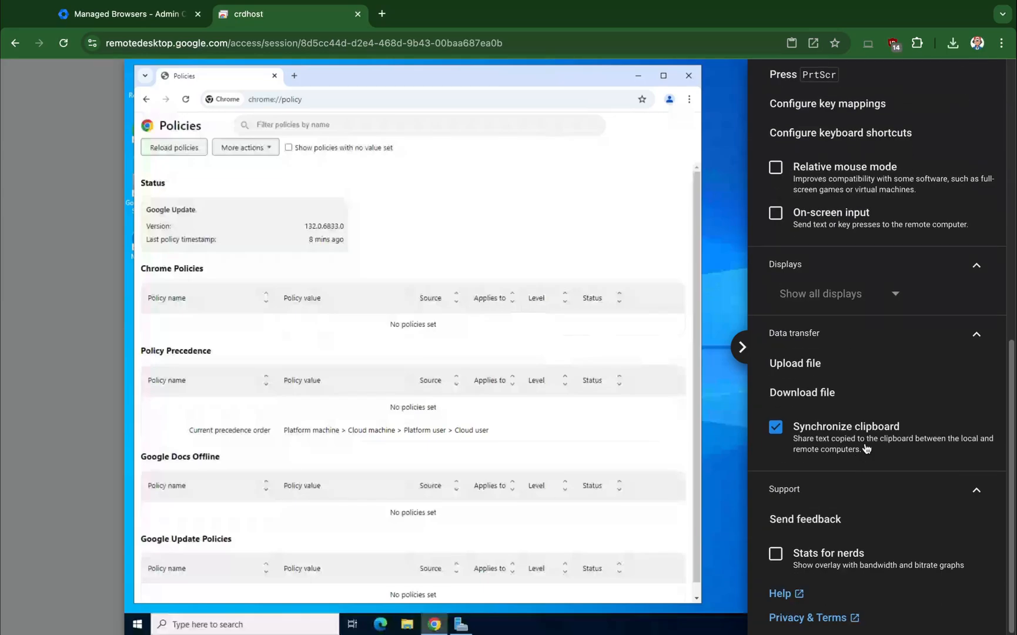
left_click(795, 362)
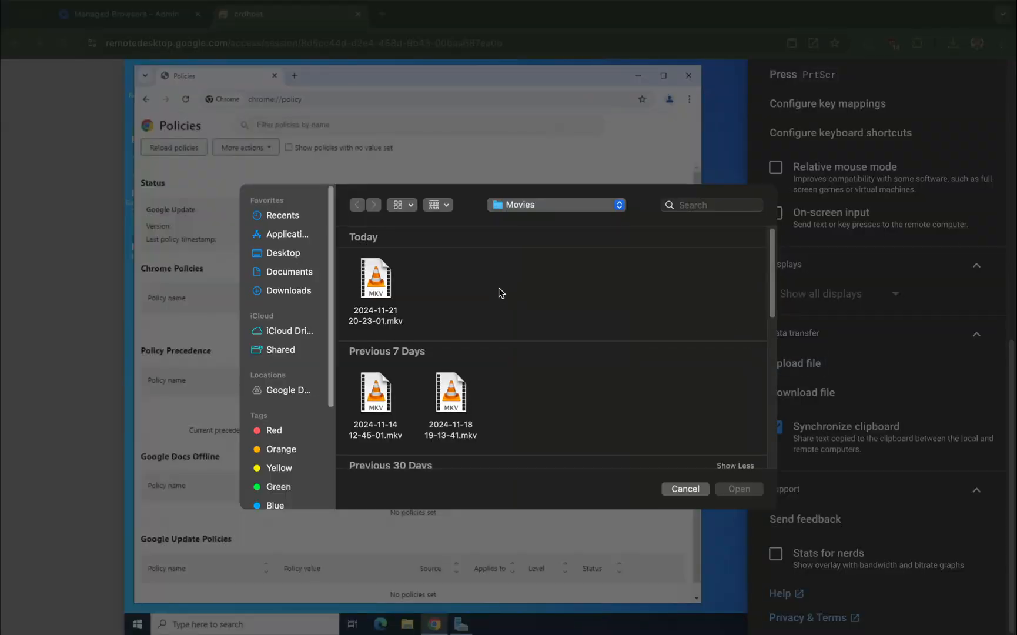
mouse_move(536, 108)
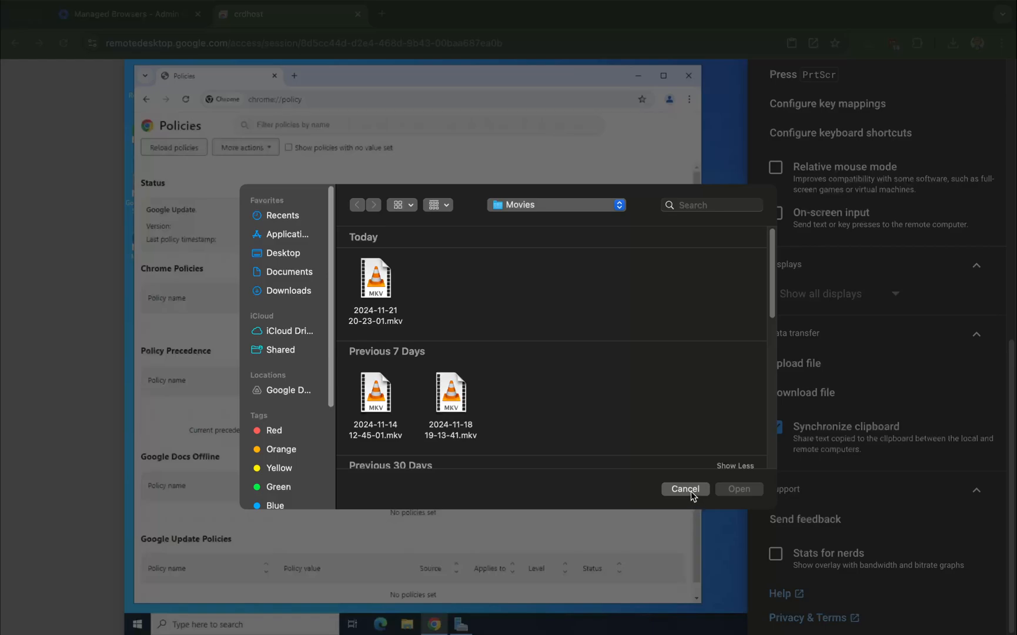
Upload the enroll_in .reg file from the local Downloads folder to the remote machine
left_click(289, 290)
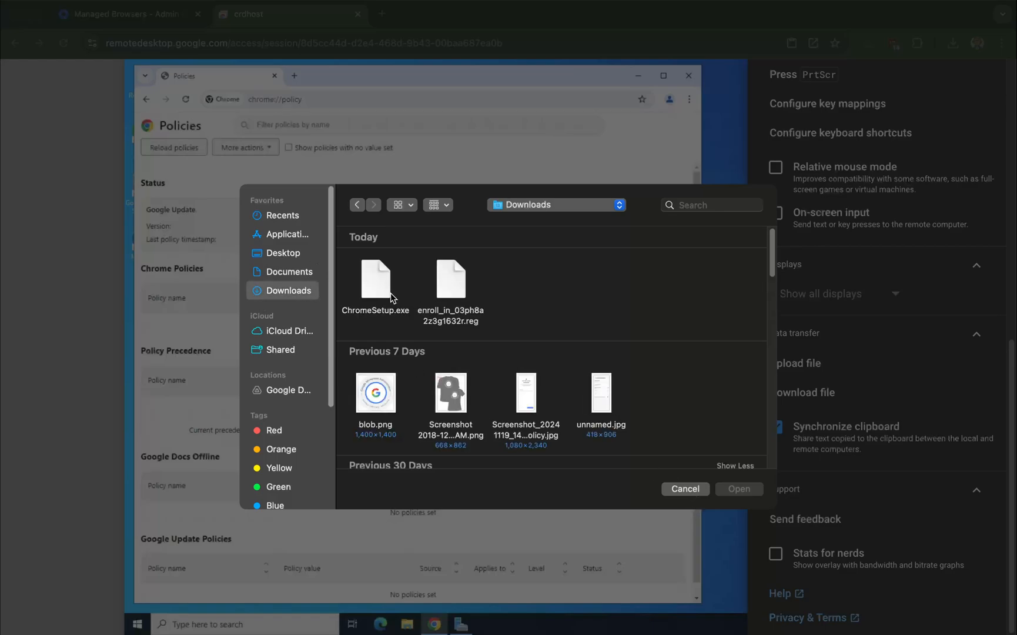
left_click(450, 279)
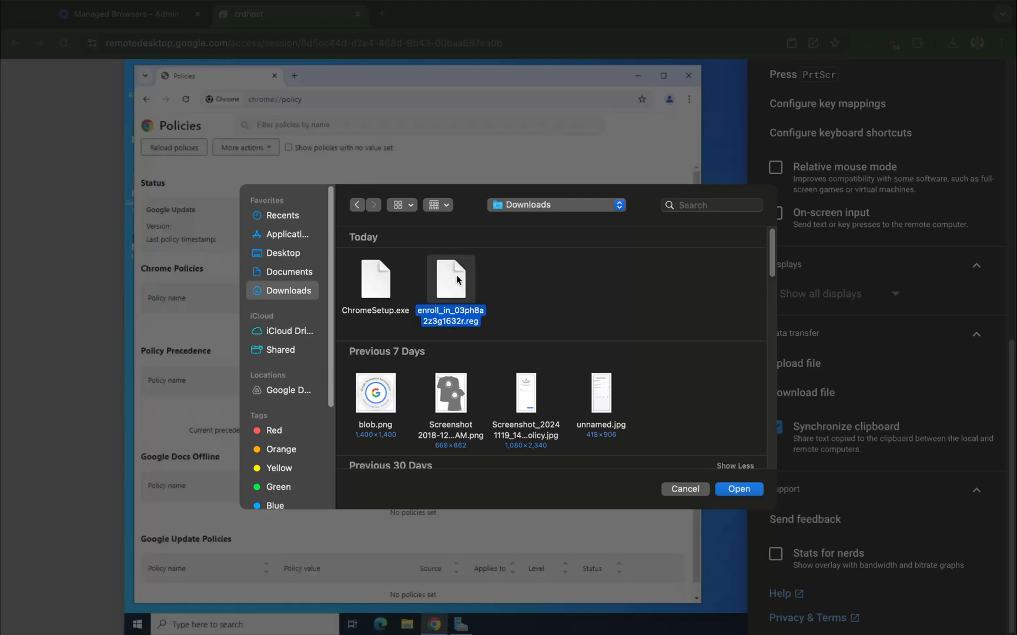
mouse_move(757, 510)
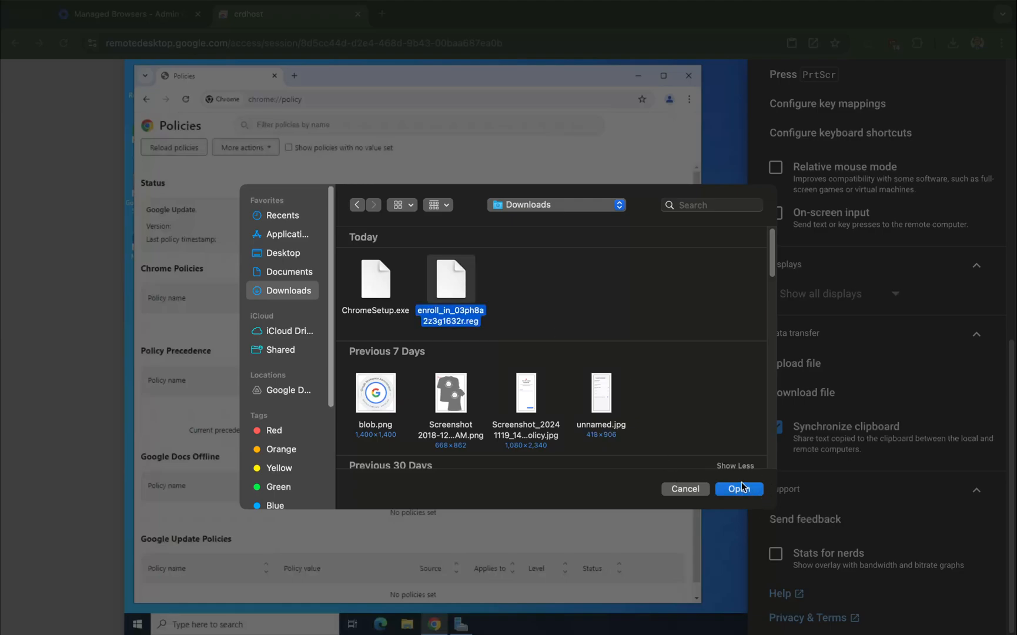
left_click(739, 488)
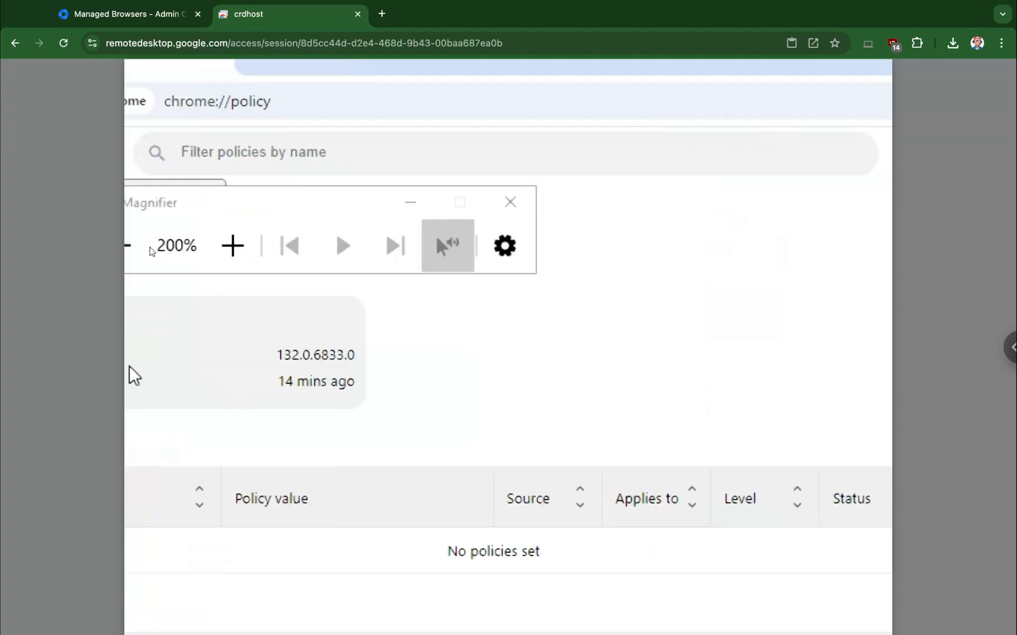
mouse_move(897, 110)
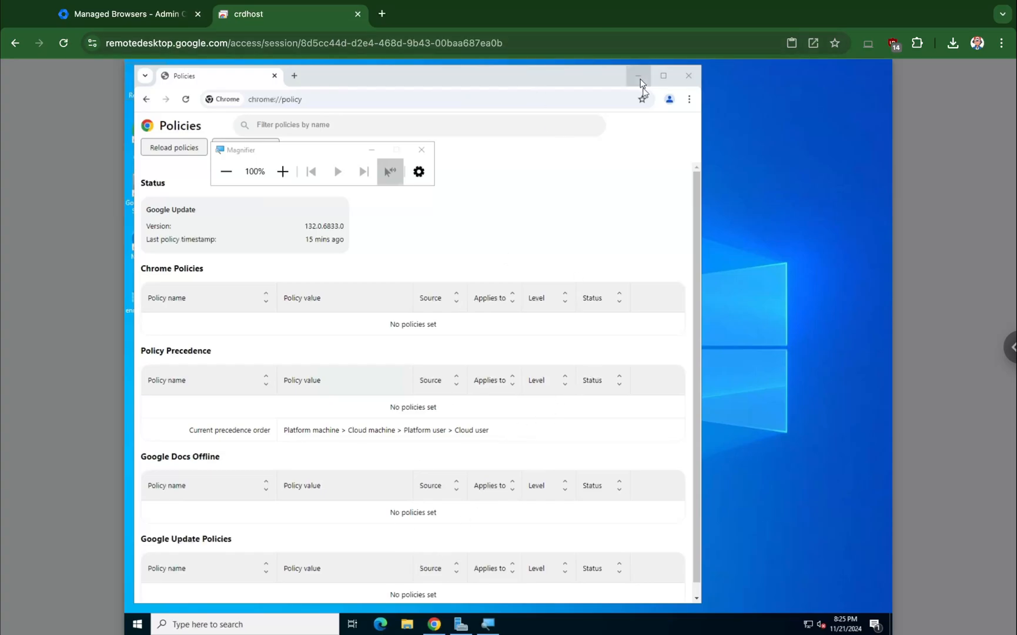
Minimise the remote Chrome policy window to reveal the desktop with the uploaded file
left_click(637, 76)
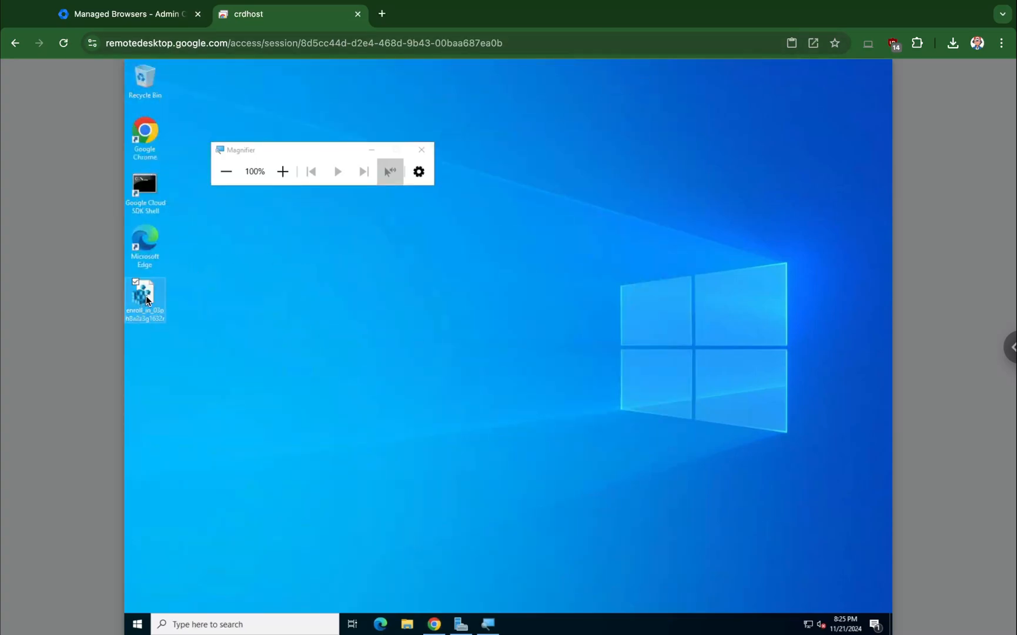
Run the .reg file, confirm UAC and Registry Editor prompts, and restore the Chrome policy window
double_click(145, 295)
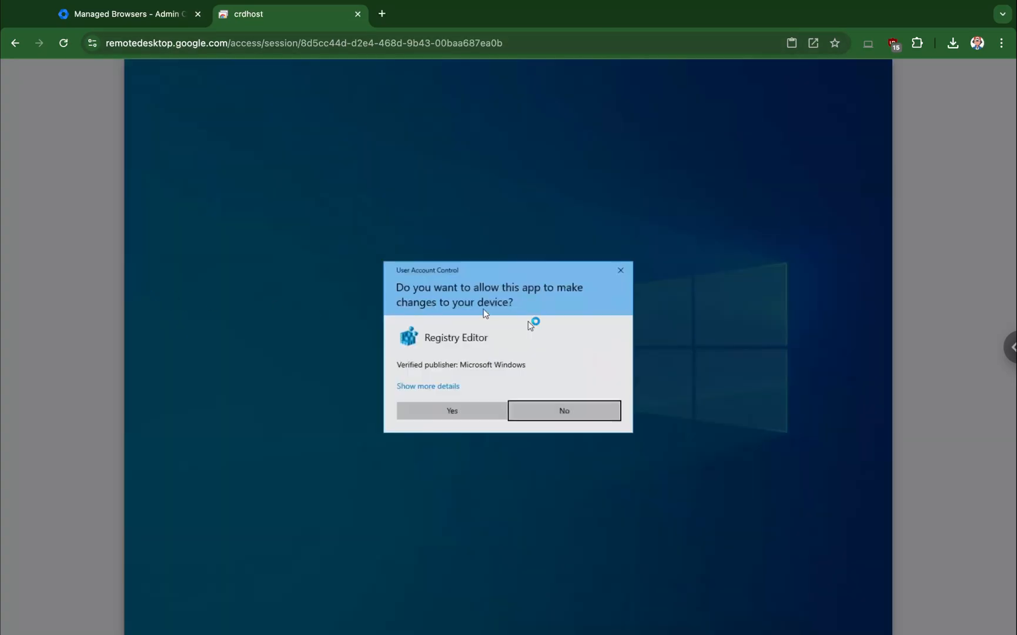
left_click(562, 411)
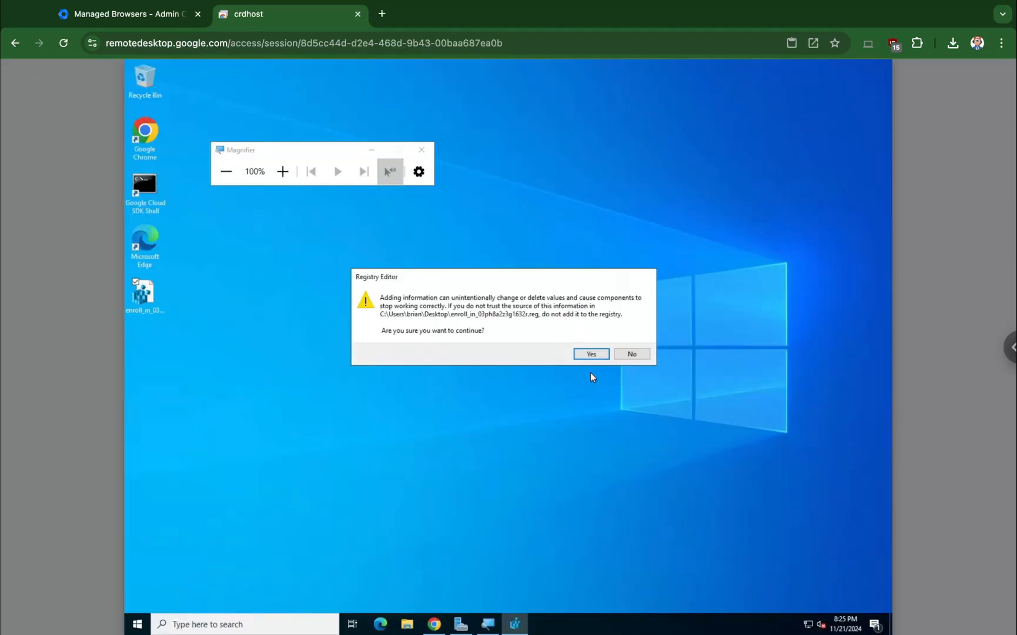
left_click(589, 354)
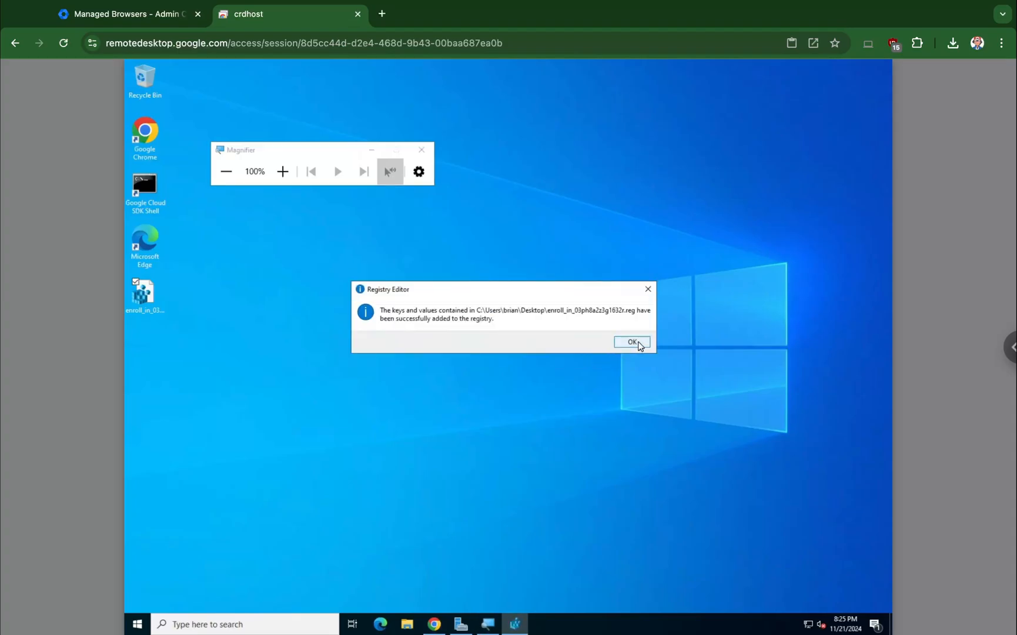
left_click(632, 342)
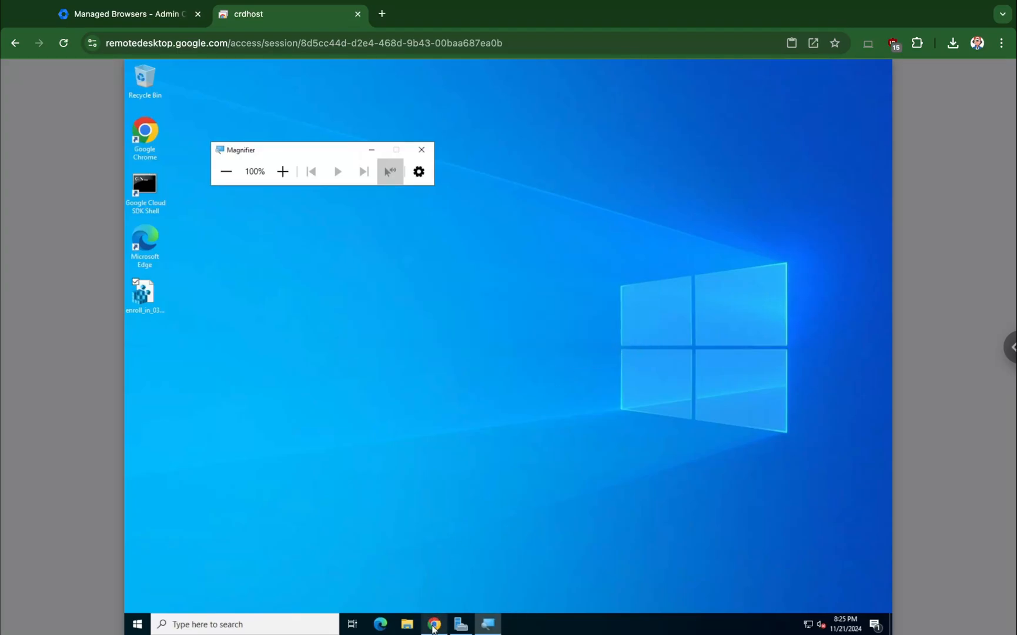
left_click(433, 625)
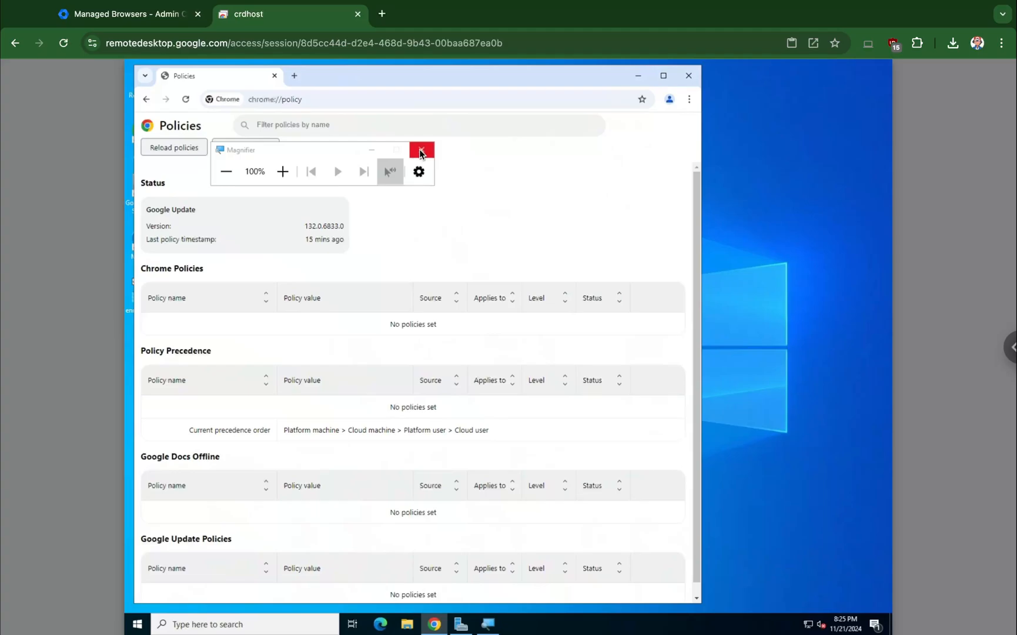
Reload policies so CloudManagementEnrollmentToken shows OK, then focus the address bar
left_click(421, 150)
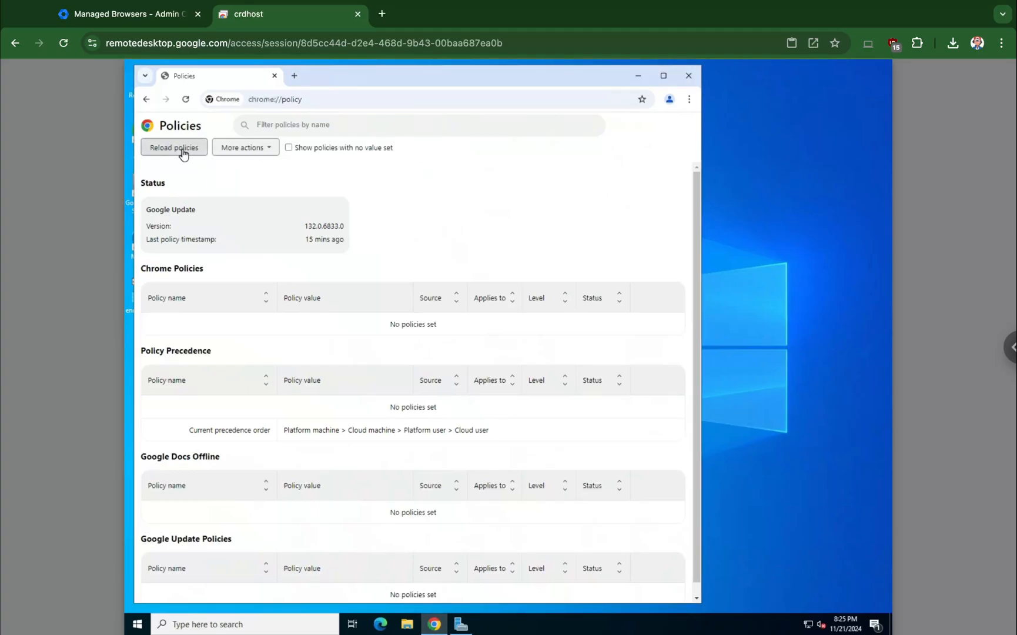
left_click(174, 147)
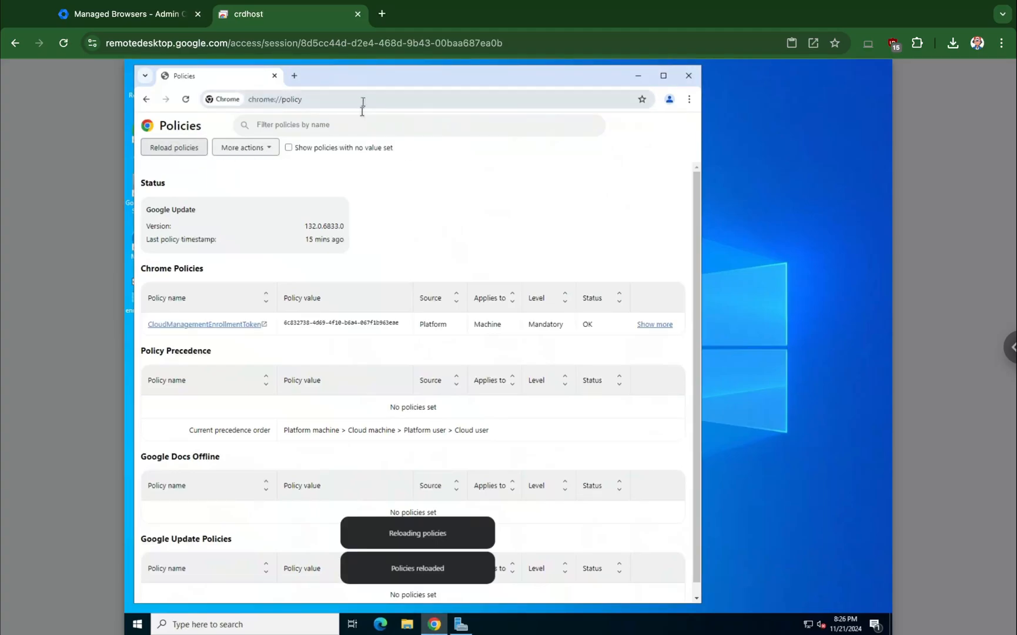
mouse_move(249, 330)
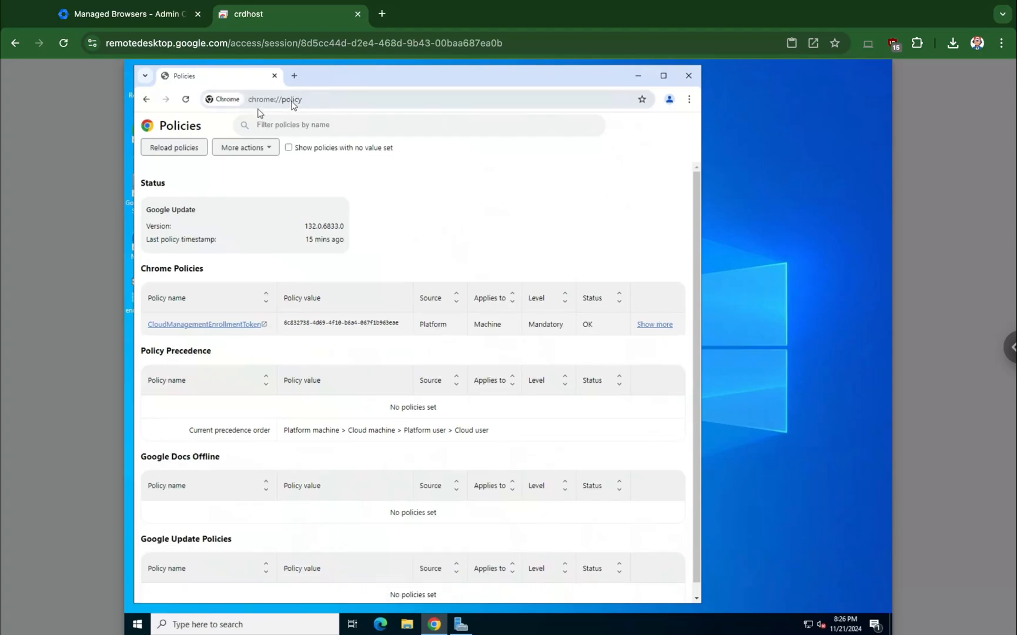
left_click(655, 324)
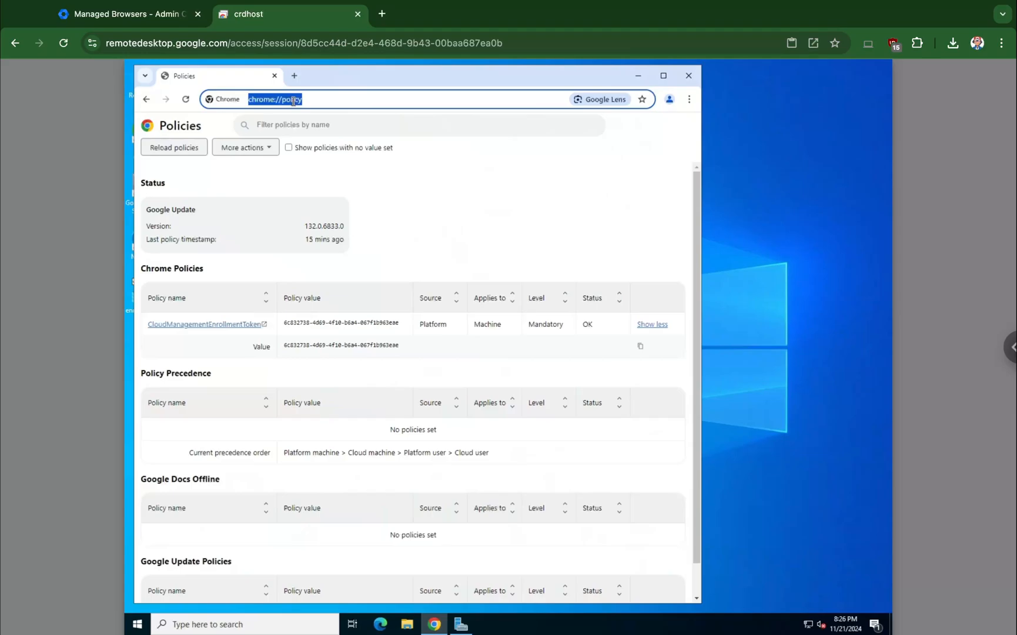
Restart via chrome://restart and reveal the full BrowserSignin value among the cloud policies
type("chrome://restart")
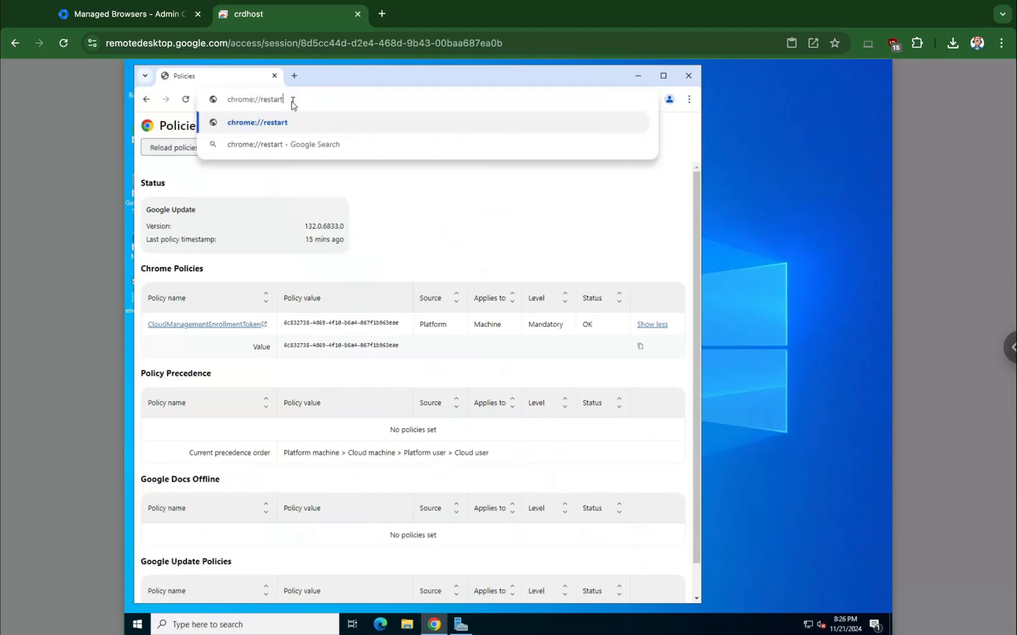
key("Enter")
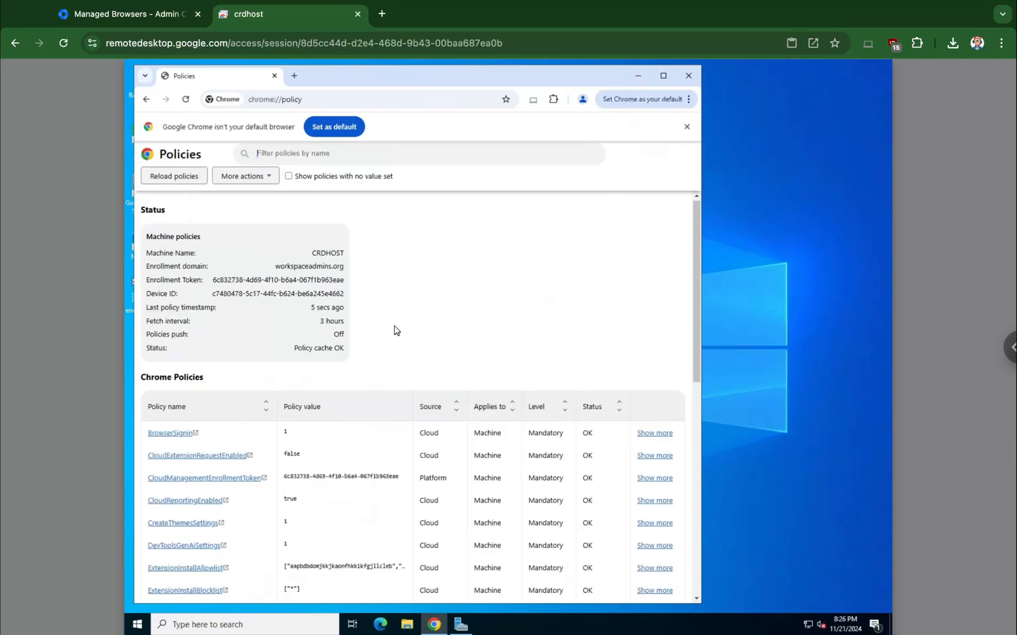
scroll("down", 3)
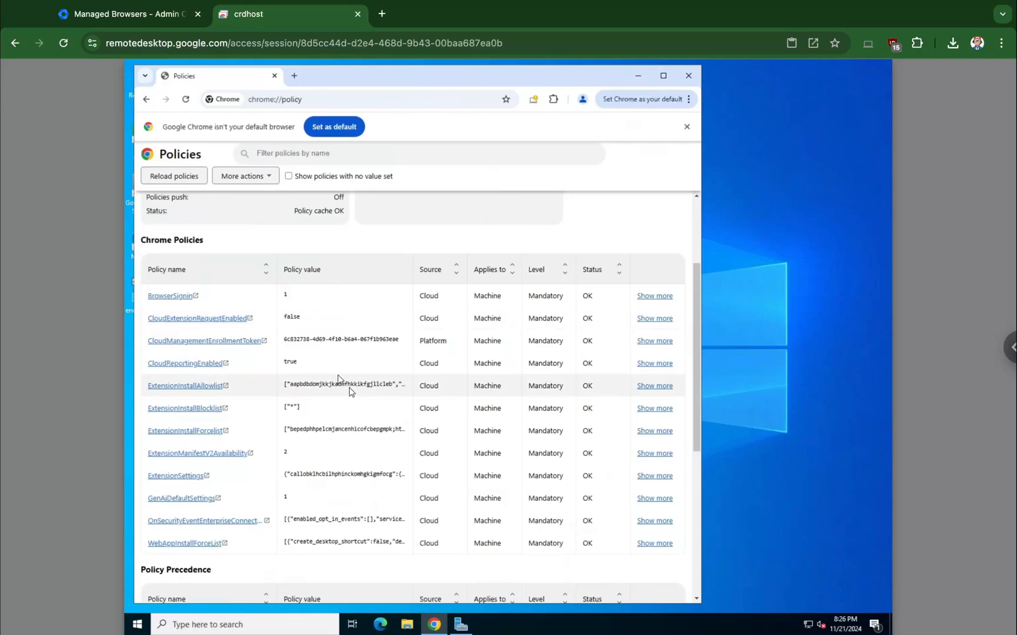
scroll("down", 3)
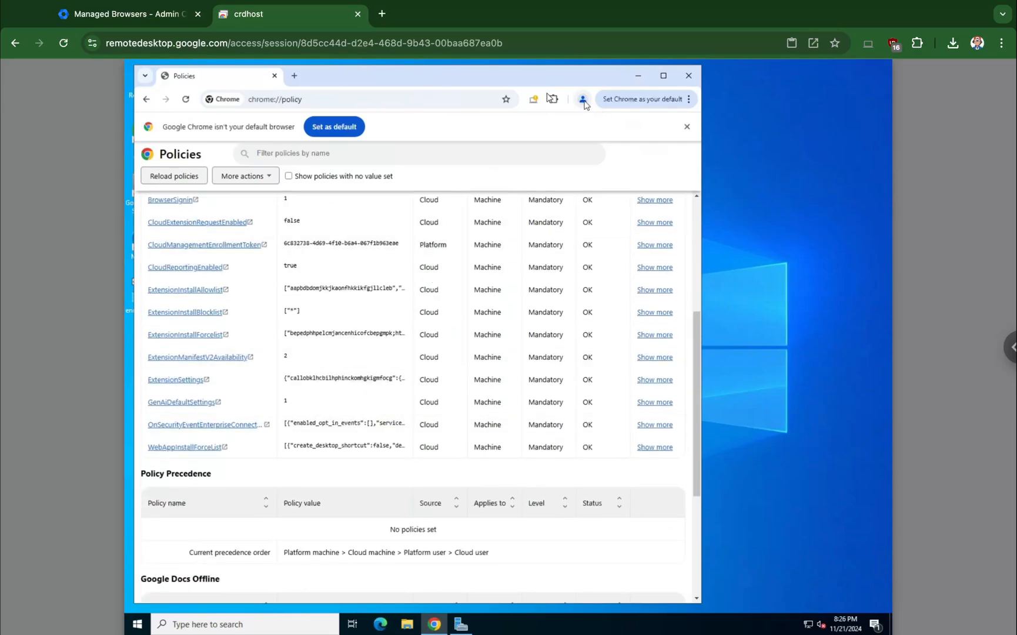
left_click(552, 98)
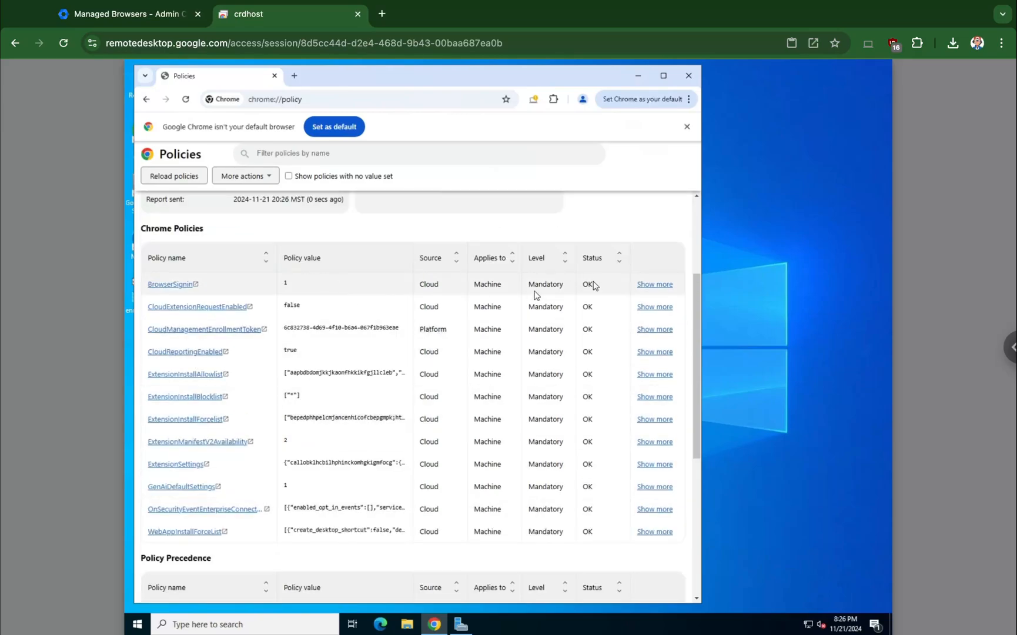
left_click(655, 284)
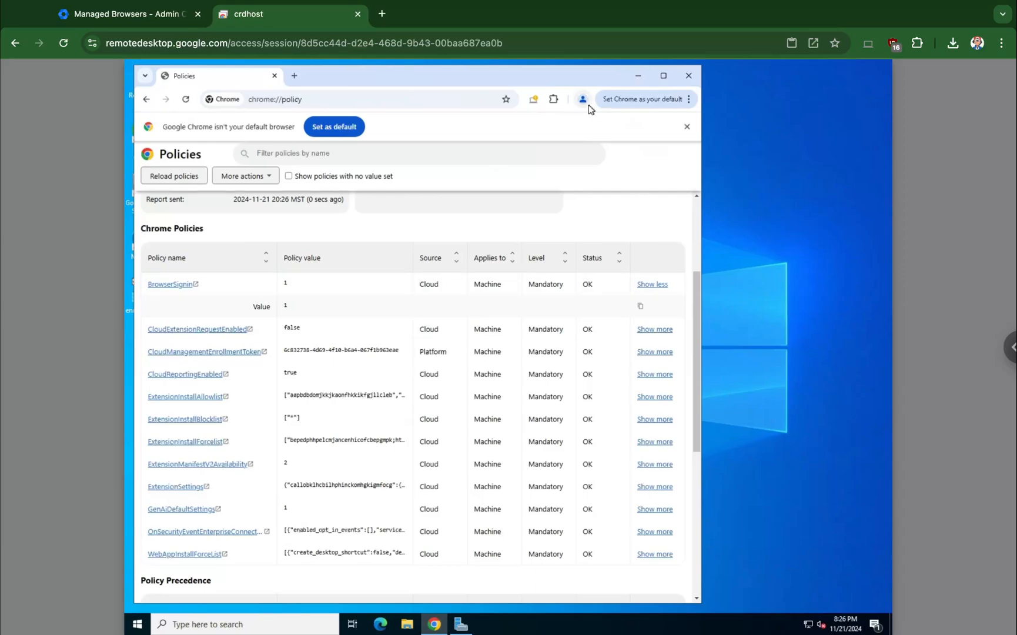
mouse_move(582, 99)
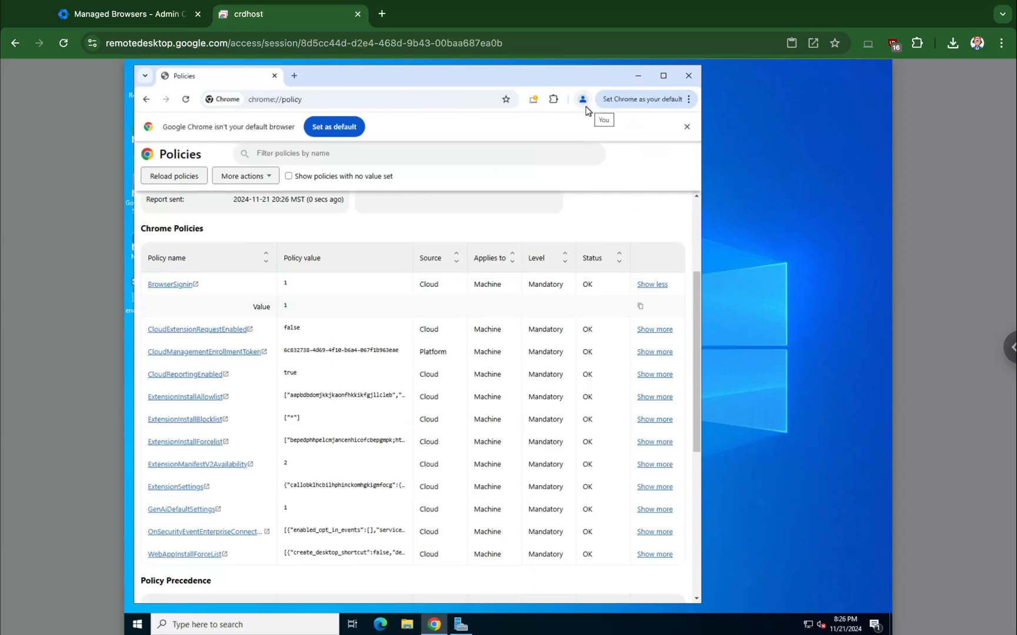
mouse_move(430, 187)
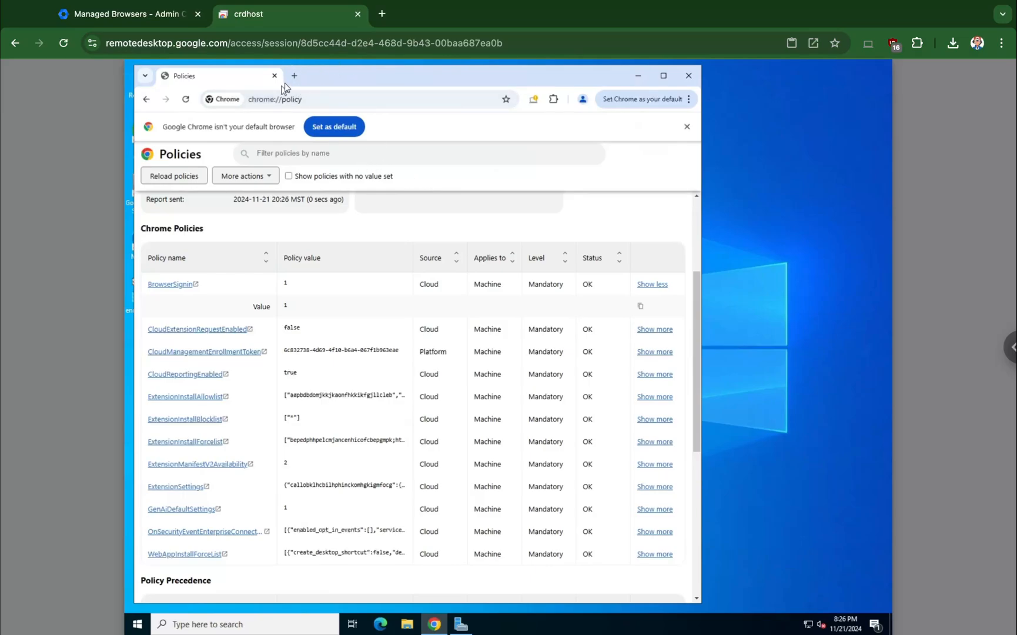
mouse_move(294, 76)
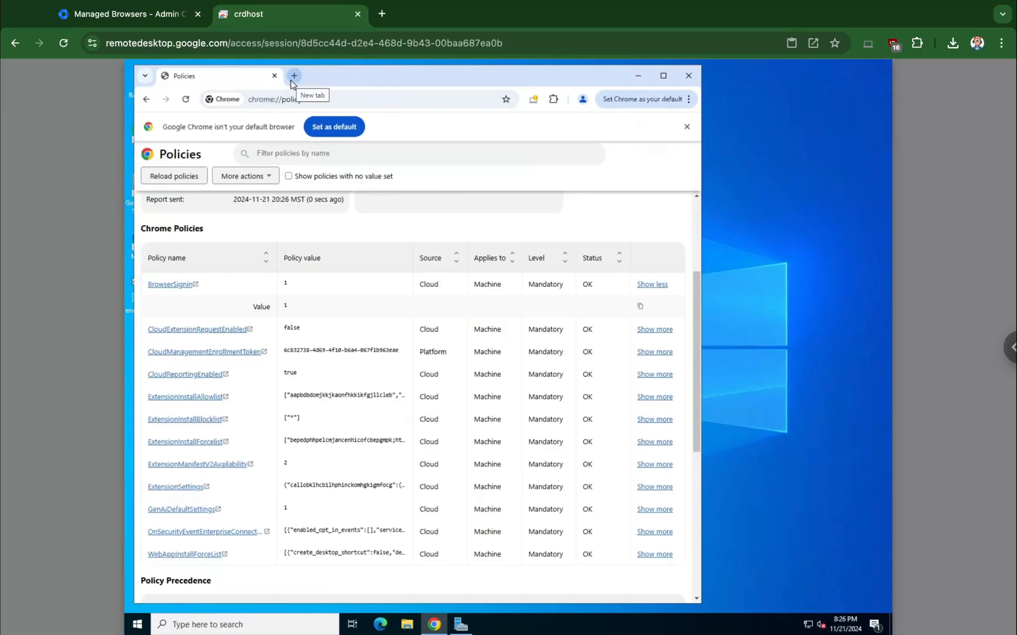
Add a new browser tab and return to the Policies tab
left_click(294, 76)
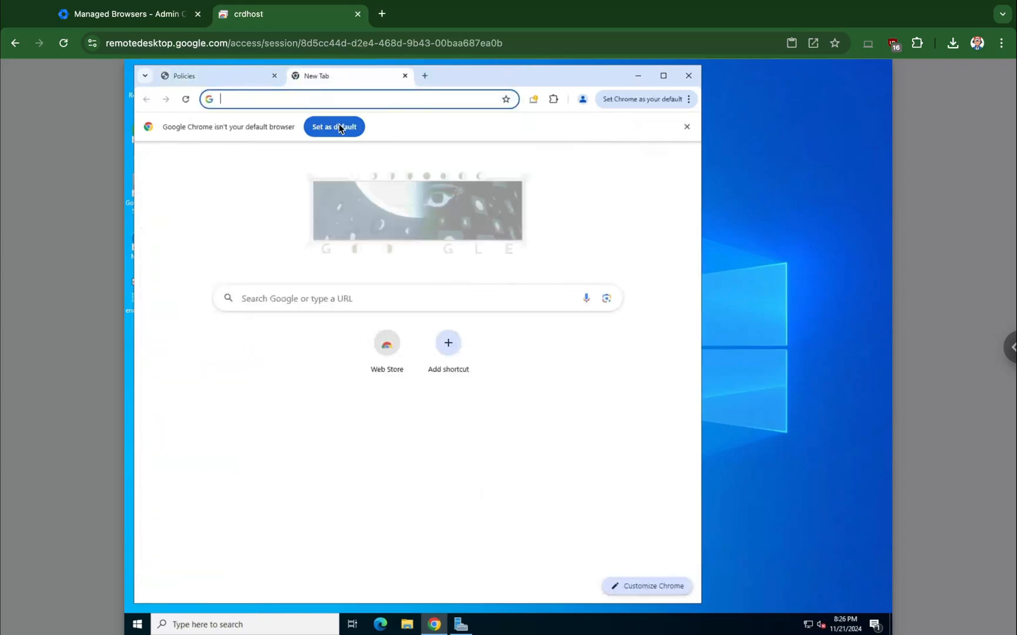
left_click(214, 77)
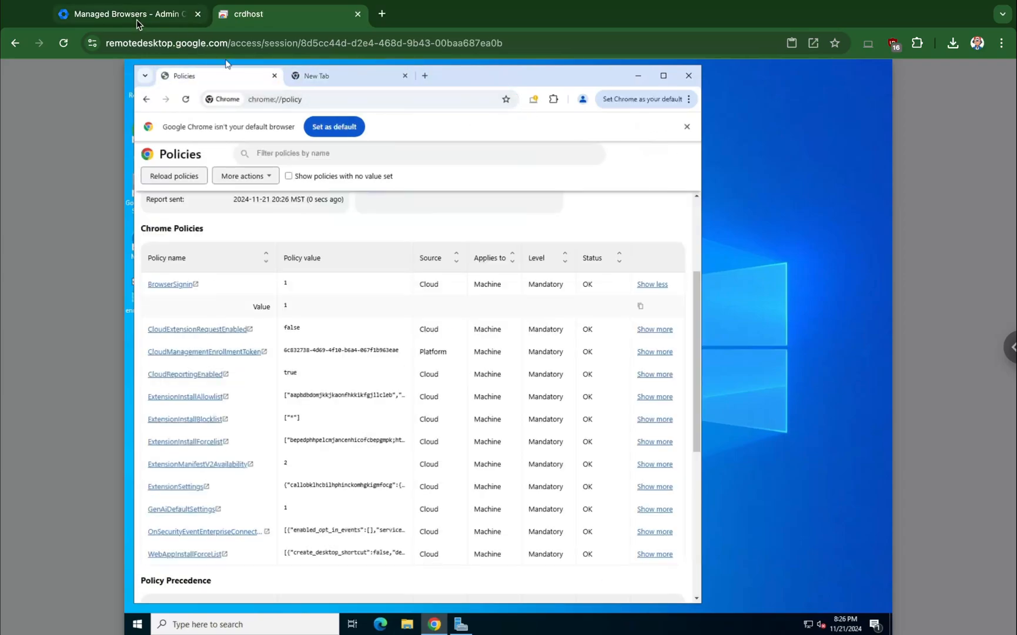
View the CRDHOST managed browser's details with machine info, extensions and policies
left_click(127, 14)
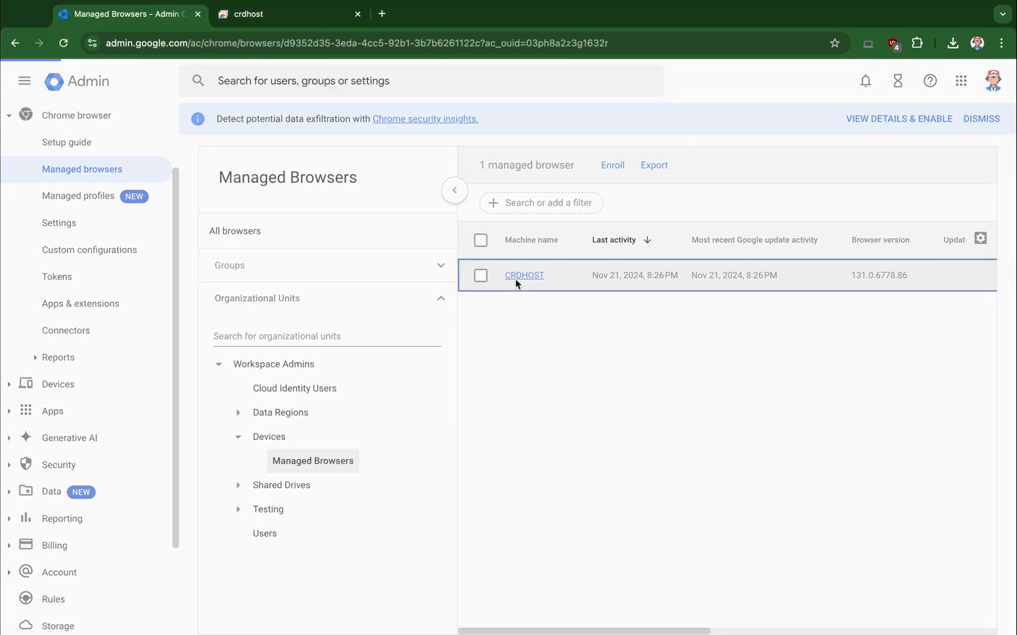
left_click(524, 275)
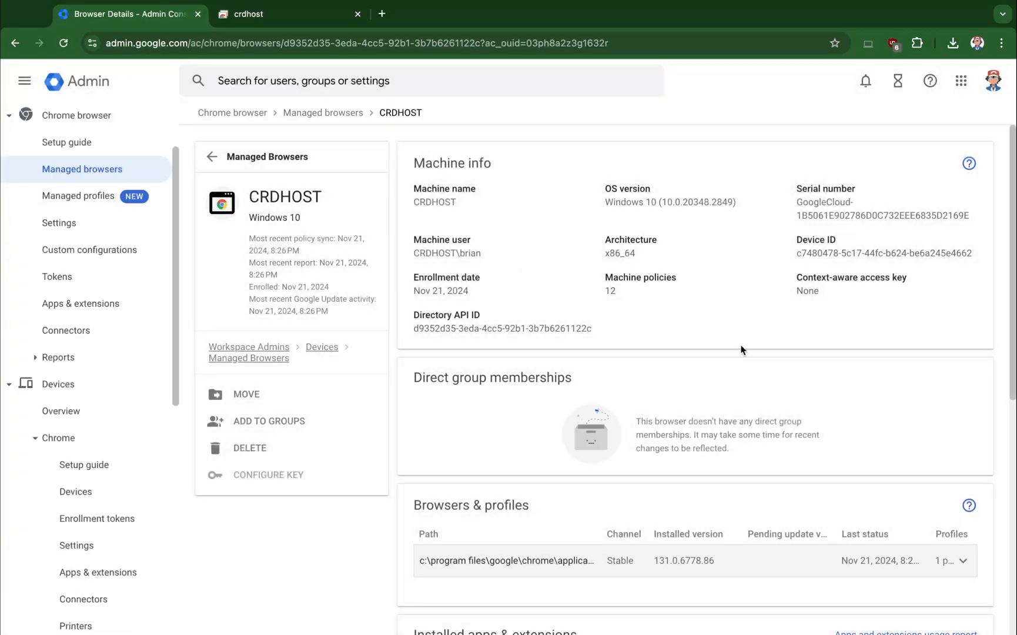
scroll("down", 3)
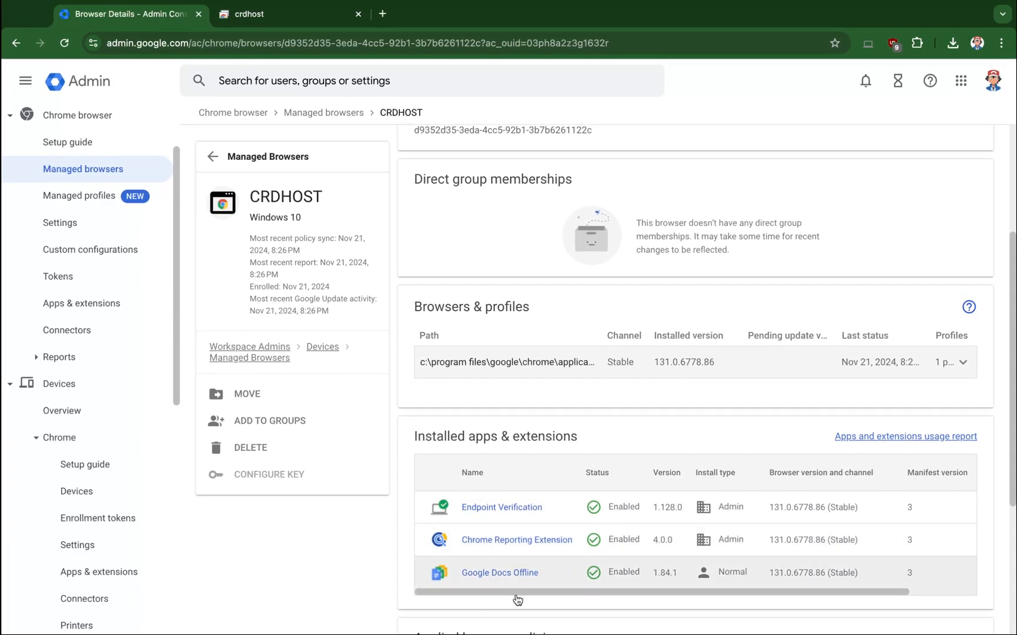
scroll("down", 3)
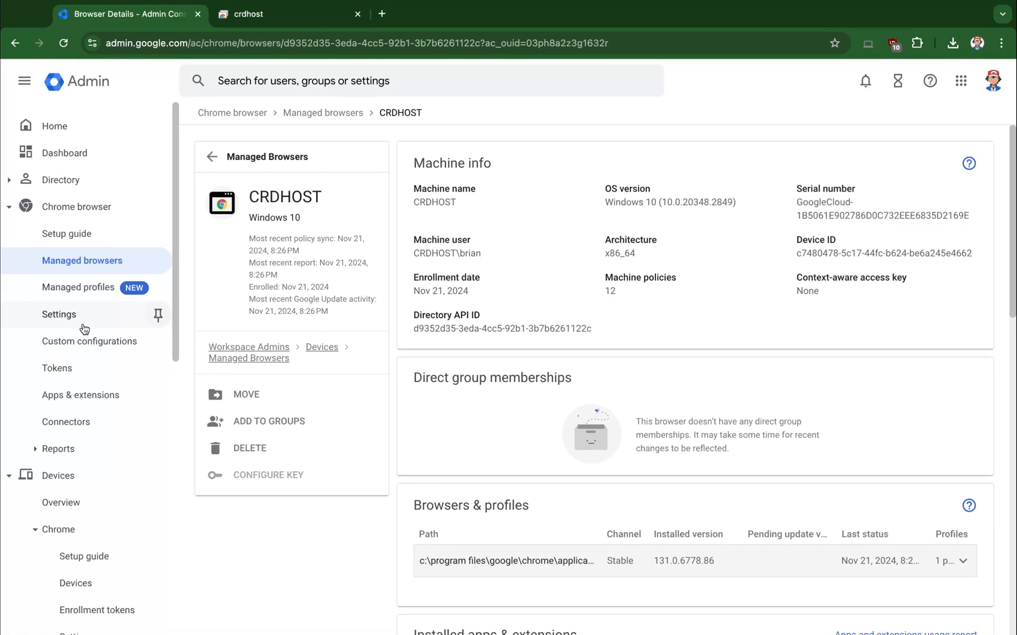
Filter the Chrome settings by on-device policy name 'allowed' to locate Sign-in to secondary accounts
left_click(59, 314)
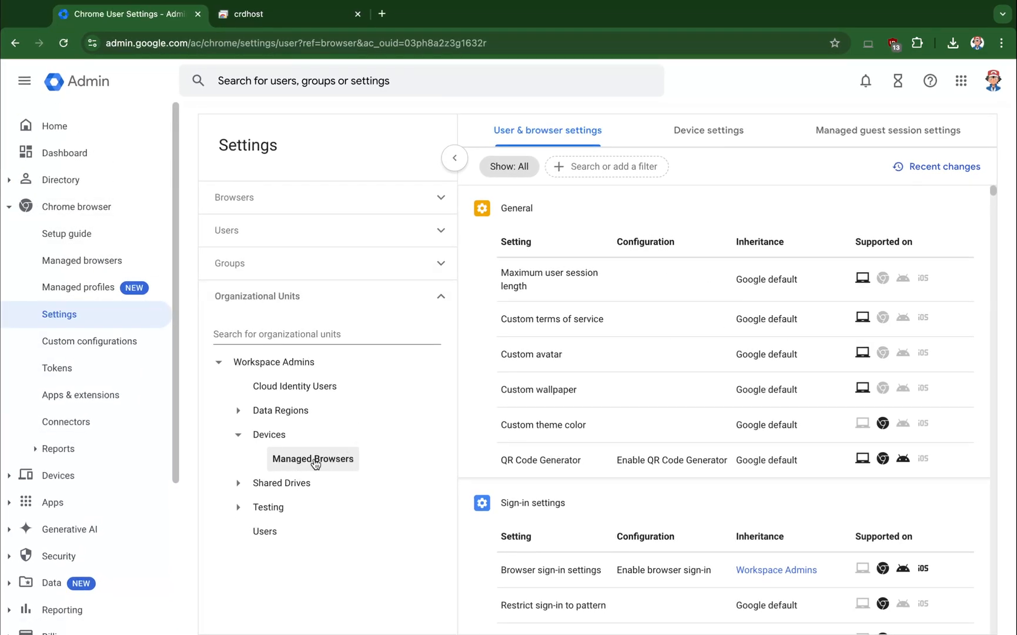
left_click(607, 166)
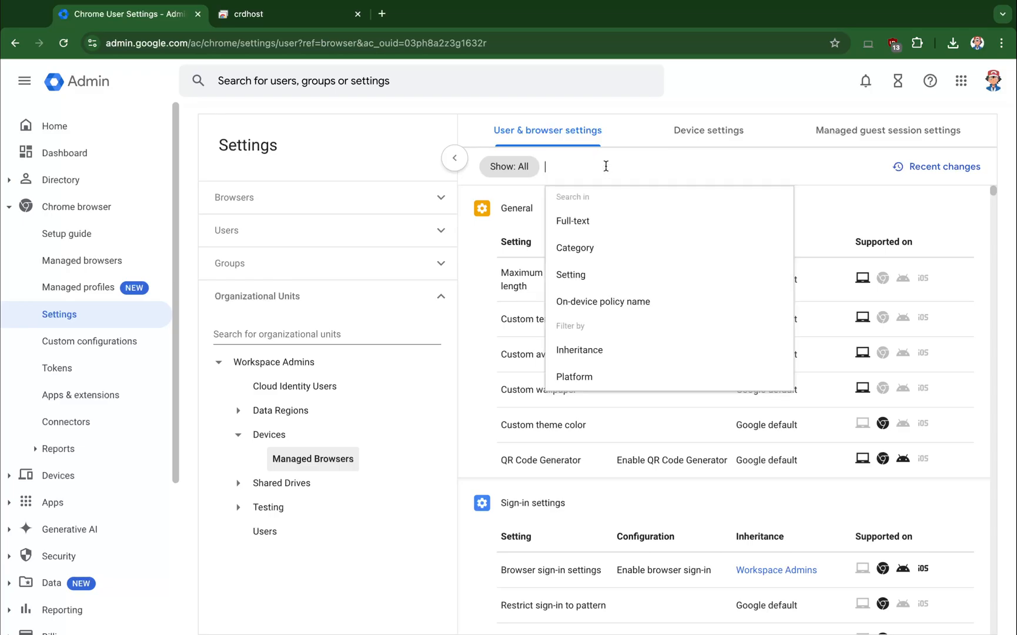
mouse_move(649, 221)
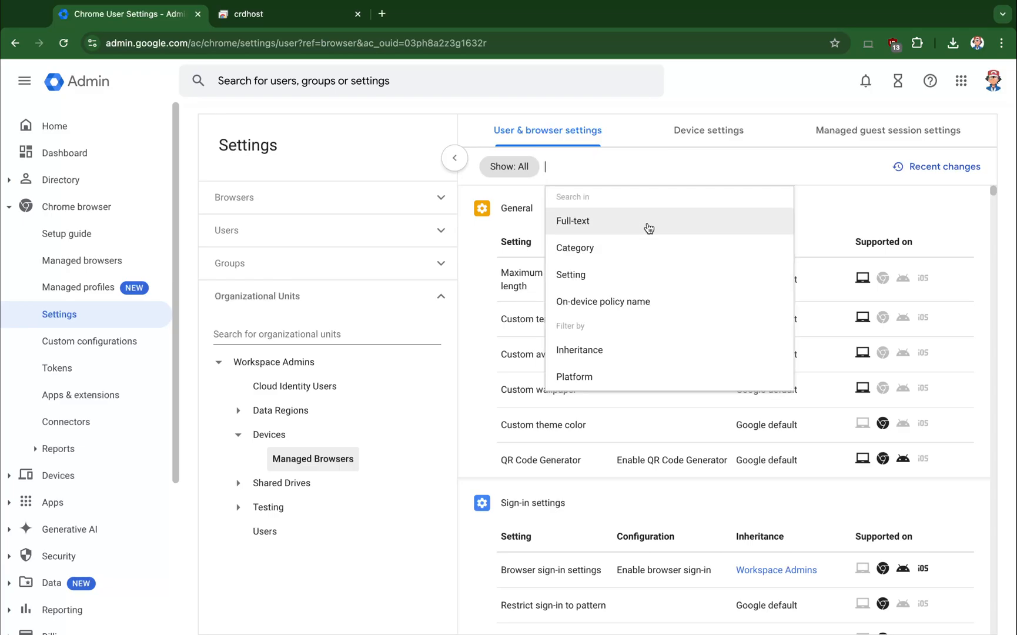
left_click(602, 301)
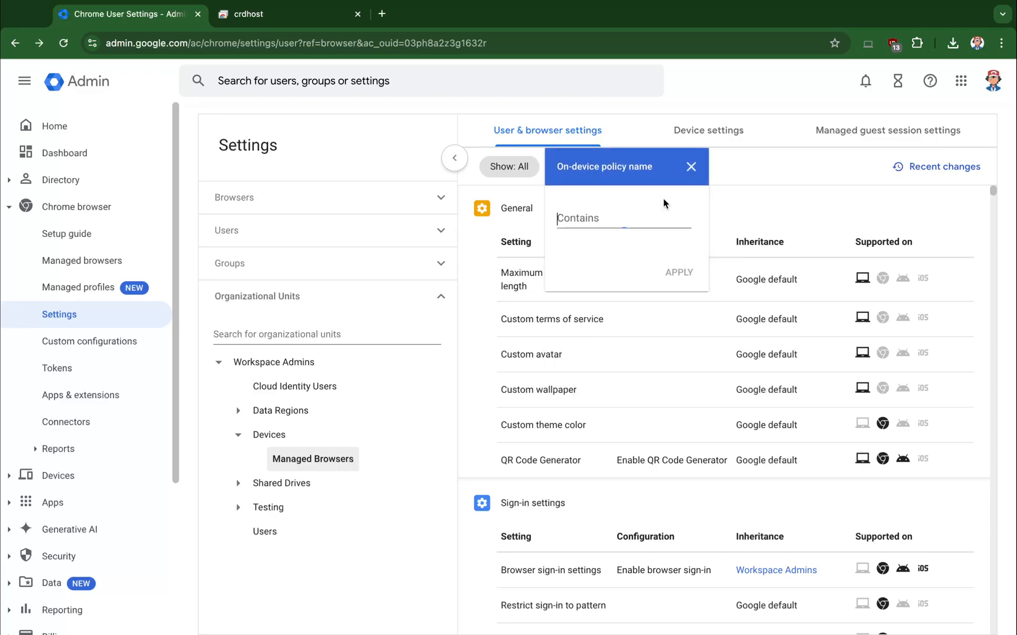
type("allowed")
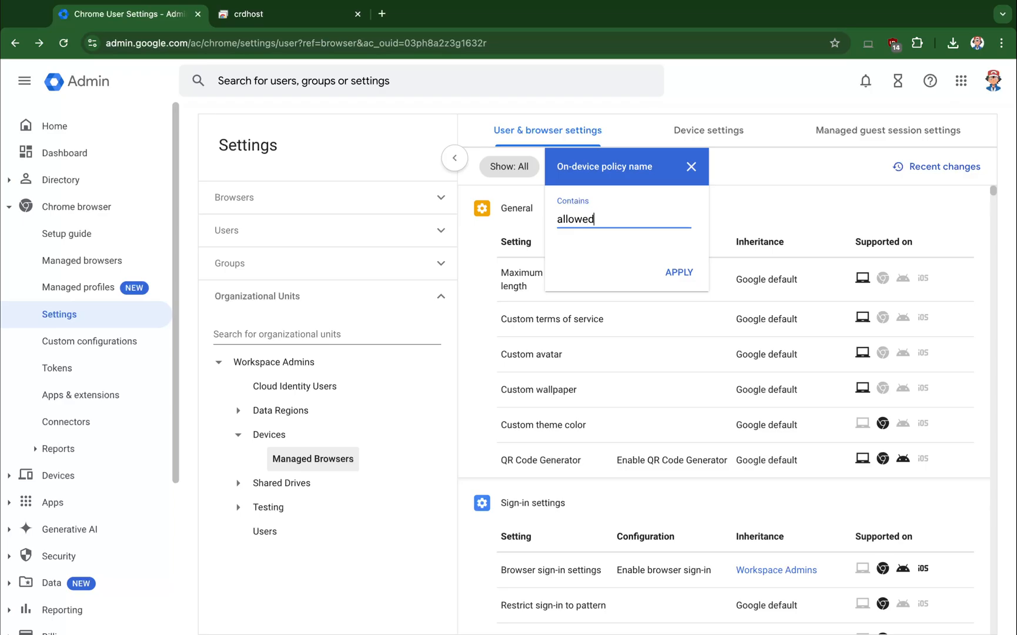
type("d")
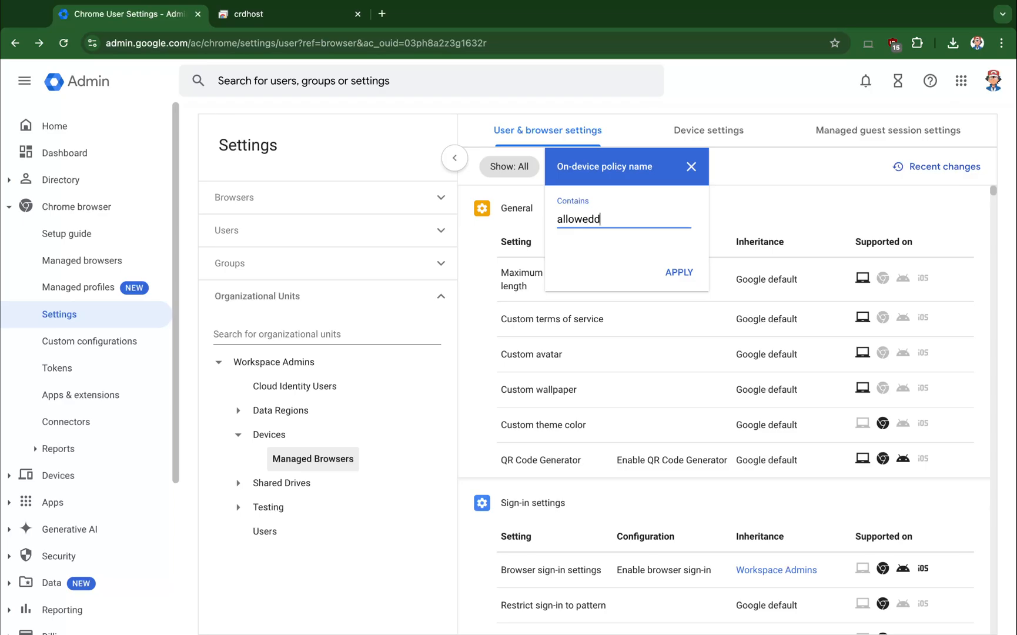
key("Backspace")
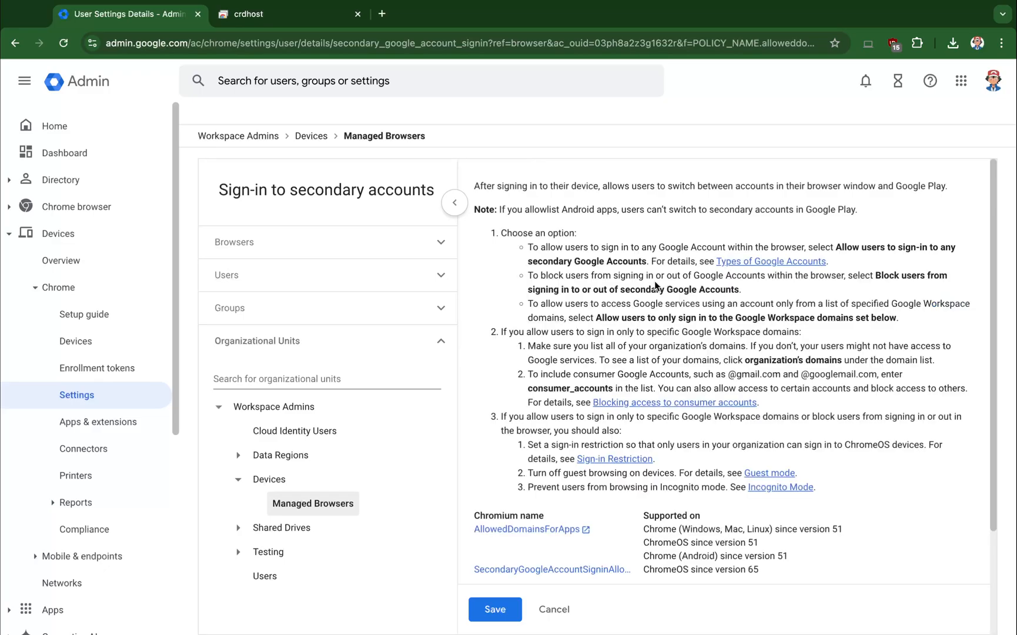
Restrict secondary-account sign-in to workspaceadmins.org and gws.wtf, save, and return to the crdhost session
scroll("down", 3)
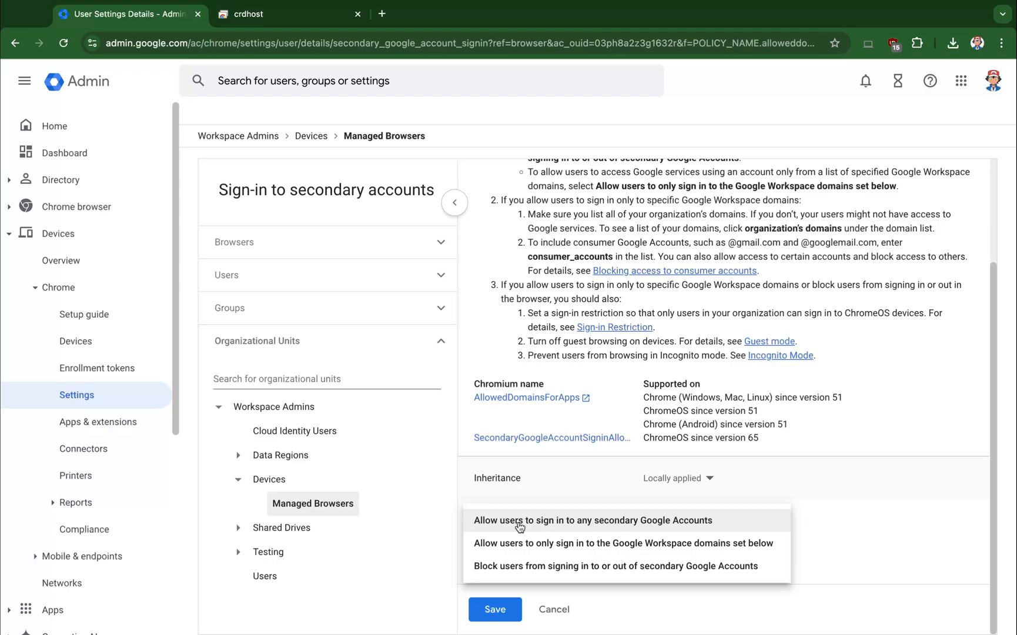
mouse_move(706, 531)
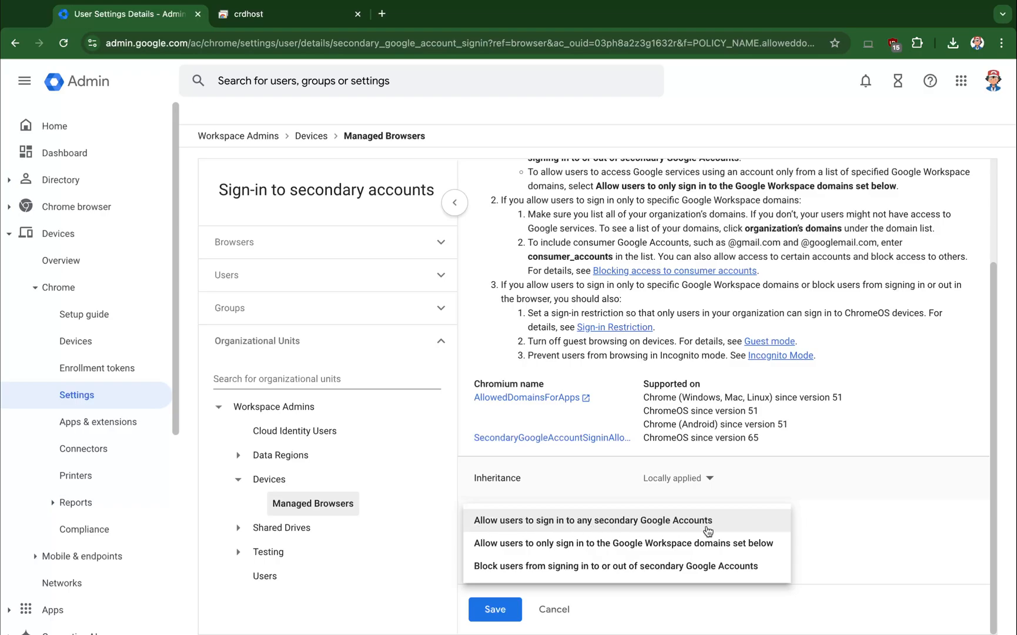
left_click(620, 543)
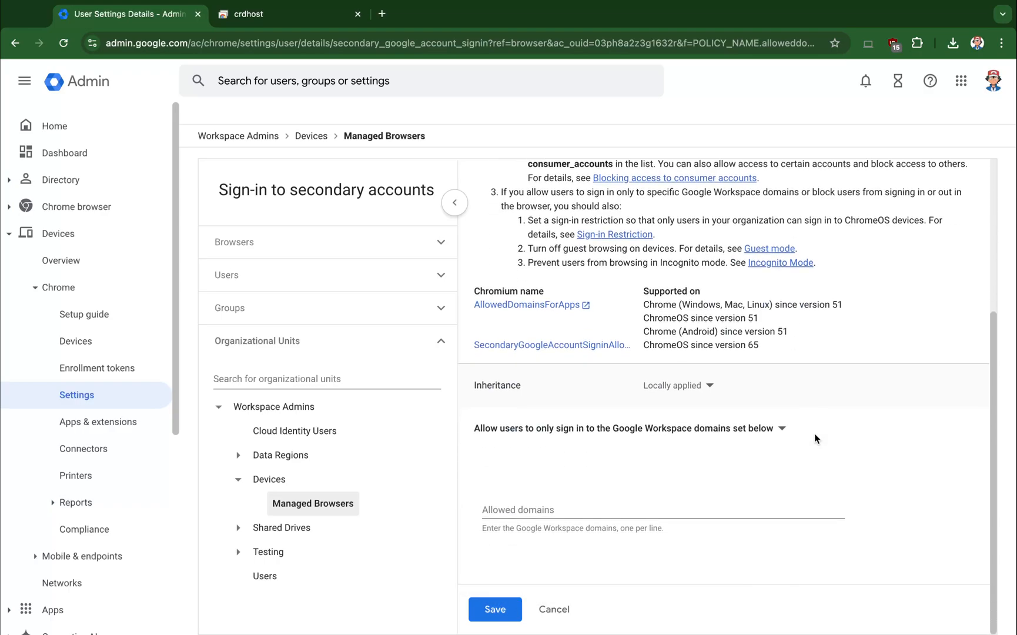
left_click(649, 513)
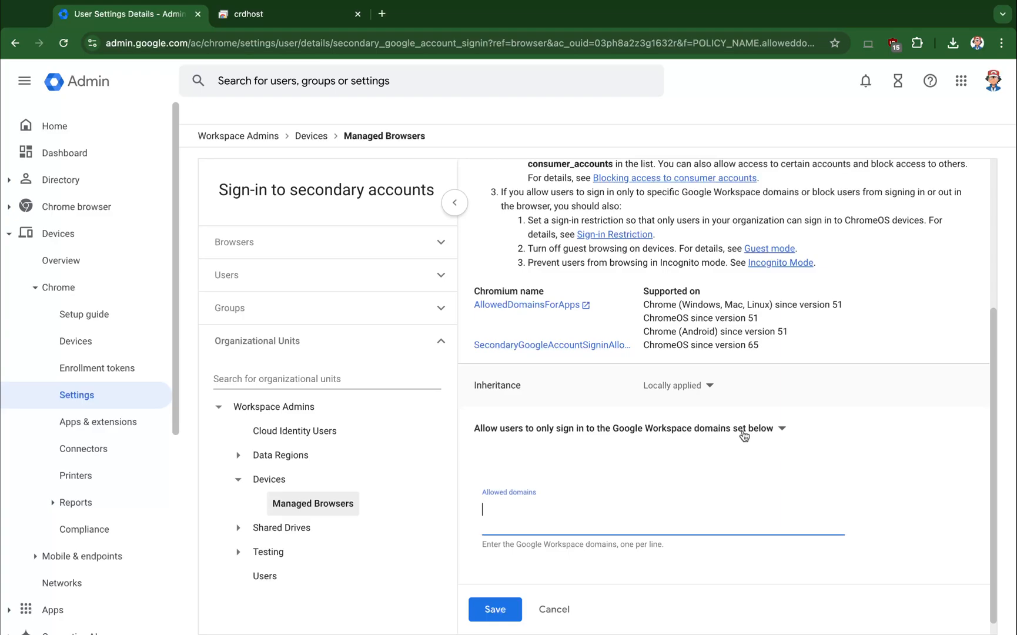
type("workspaceadmins.or")
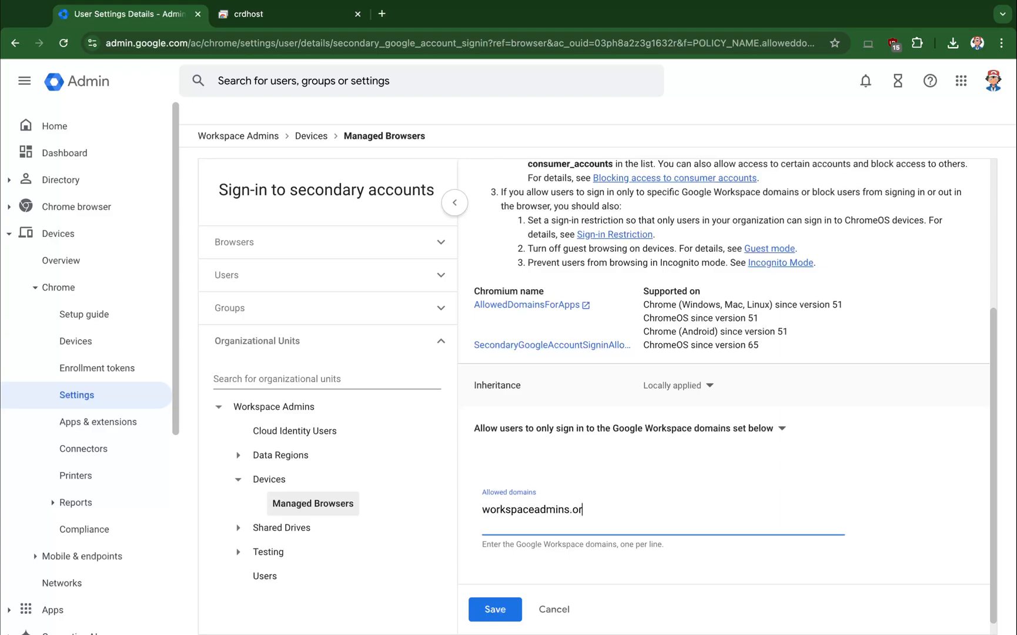
type("g")
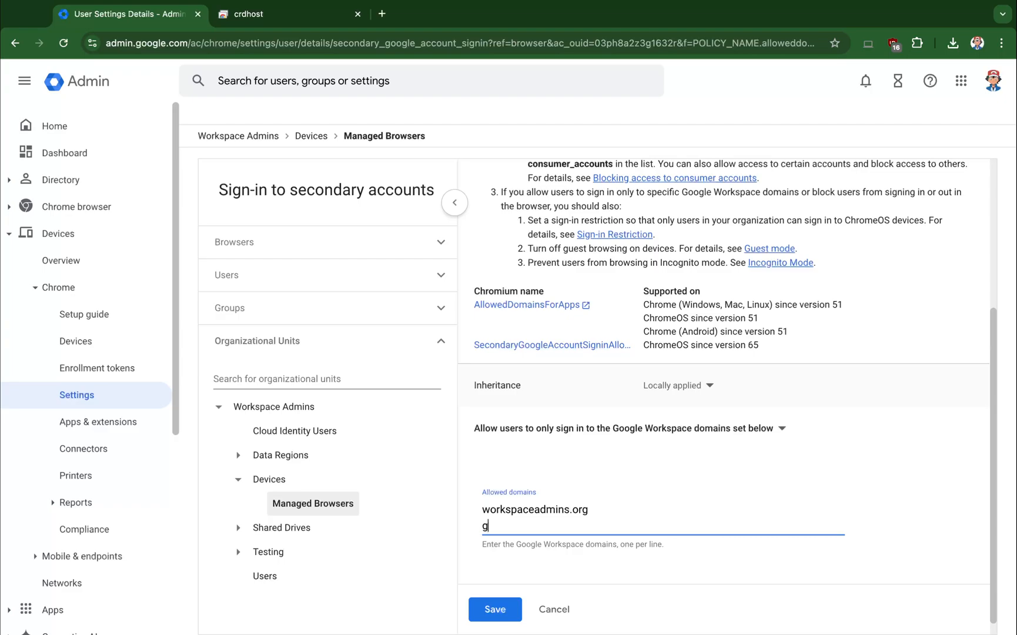
type("ws.wtf")
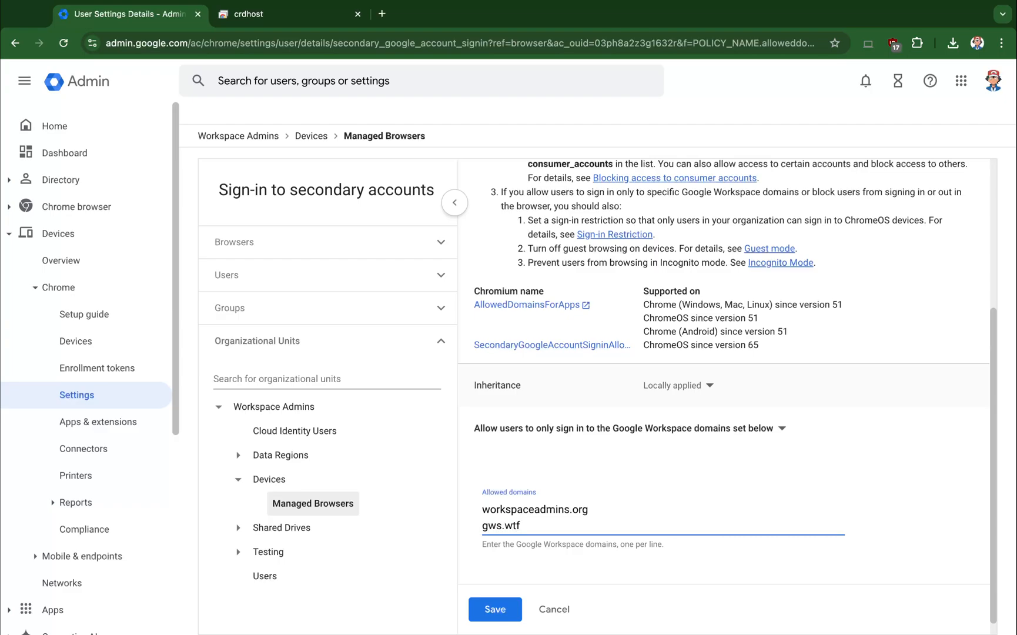
mouse_move(517, 494)
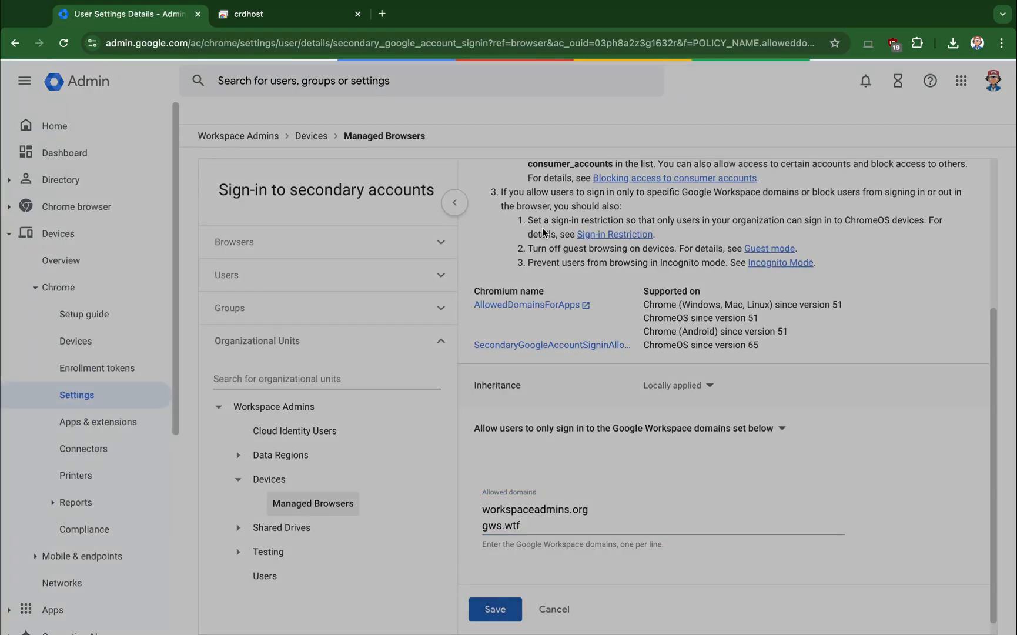
left_click(494, 609)
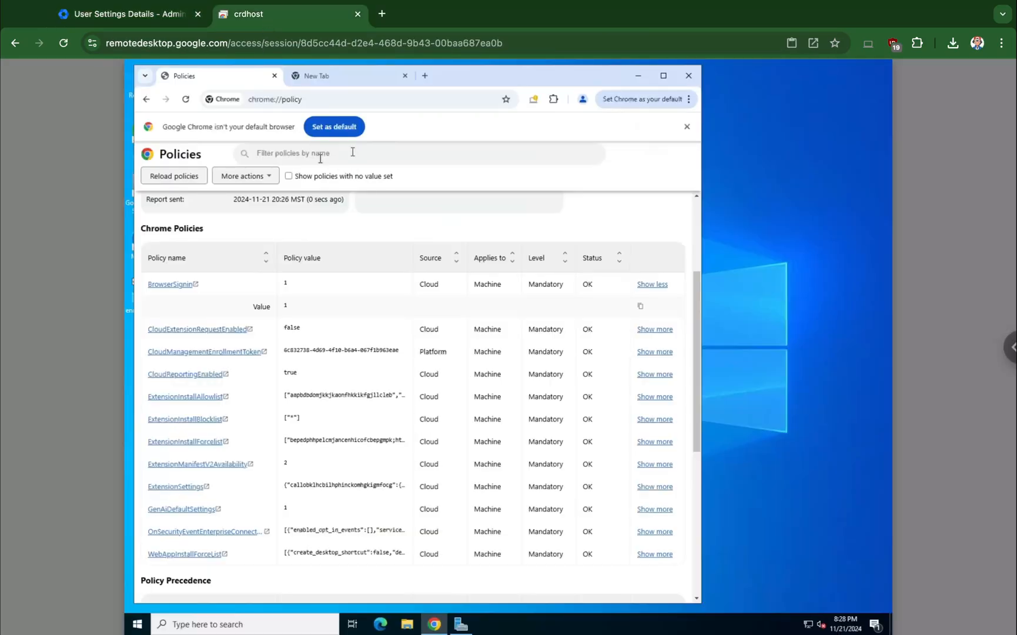
Reload chrome://policy until AllowedDomainsForApps appears, then move to a new tab
left_click(173, 175)
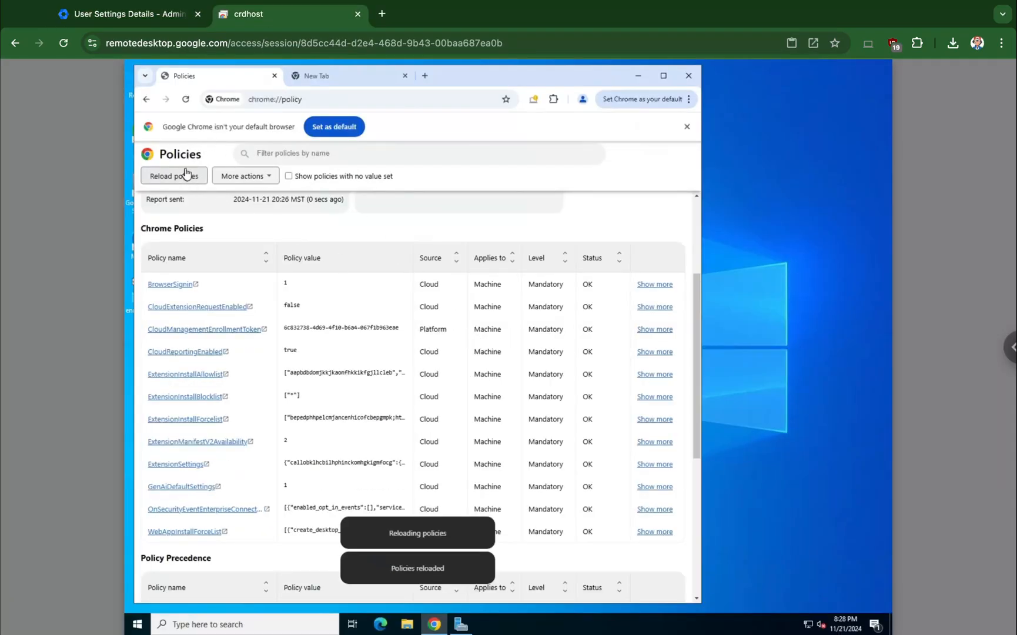
left_click(173, 175)
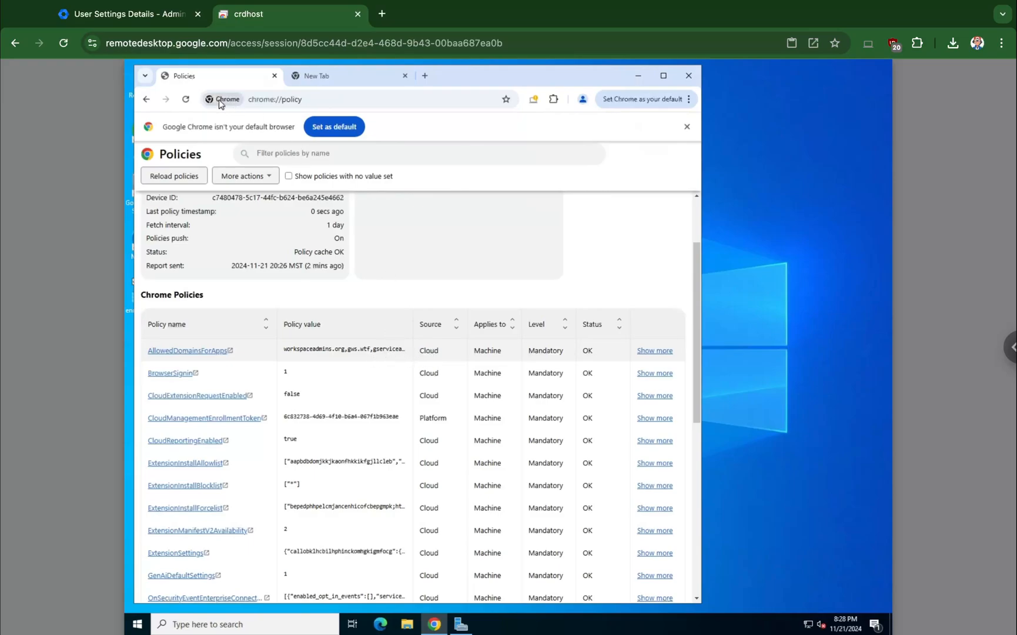
left_click(653, 350)
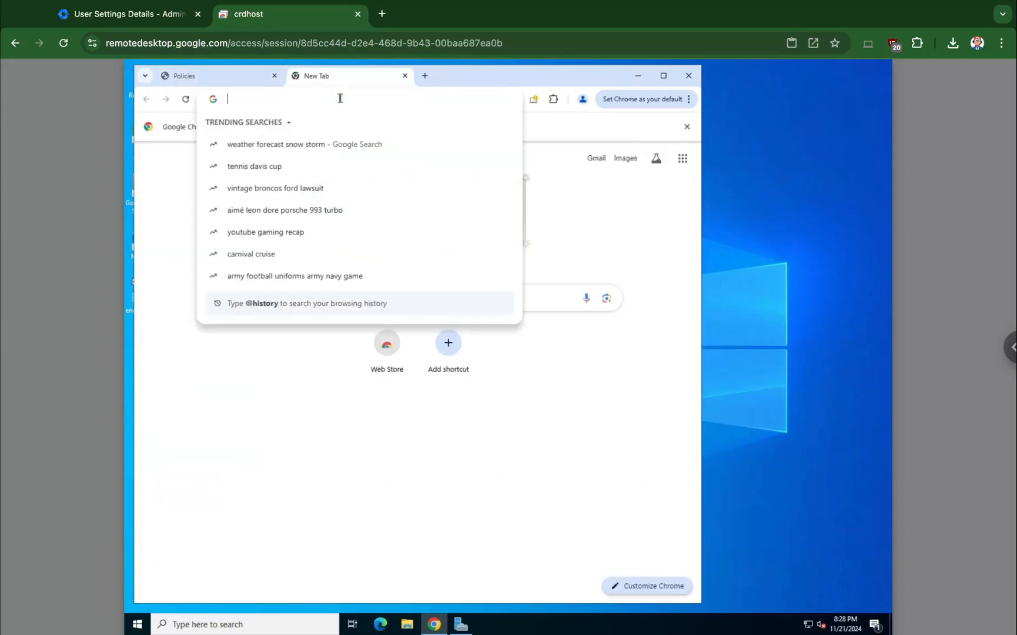
Go to accounts.google.com in the VM's Chrome and focus the email field
type("account")
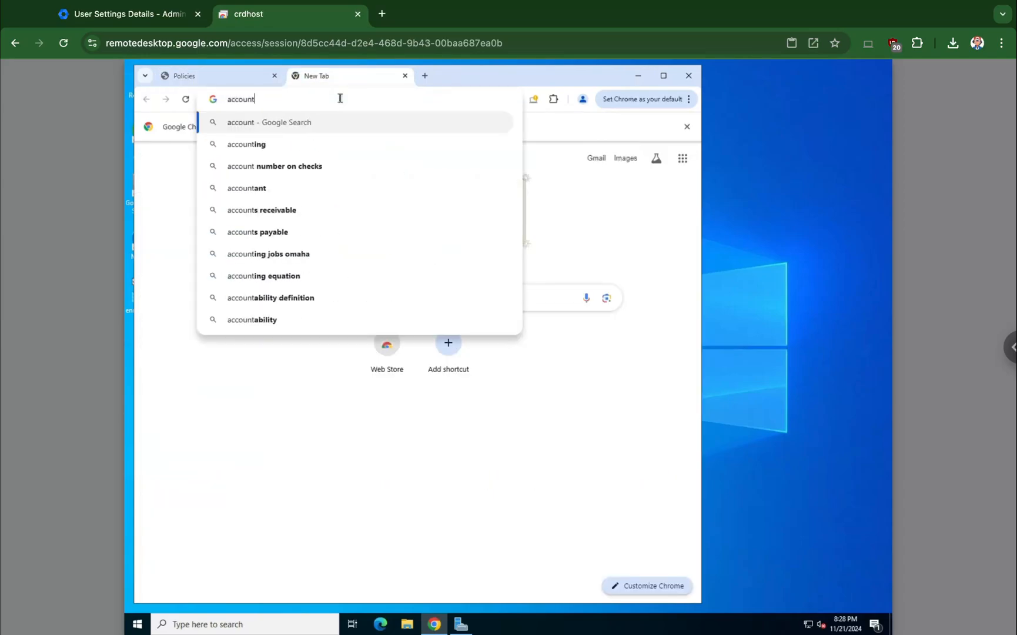
type("accounts.google.com/v3/signin/identifier?continue=https%3A%2F%2Faccounts...")
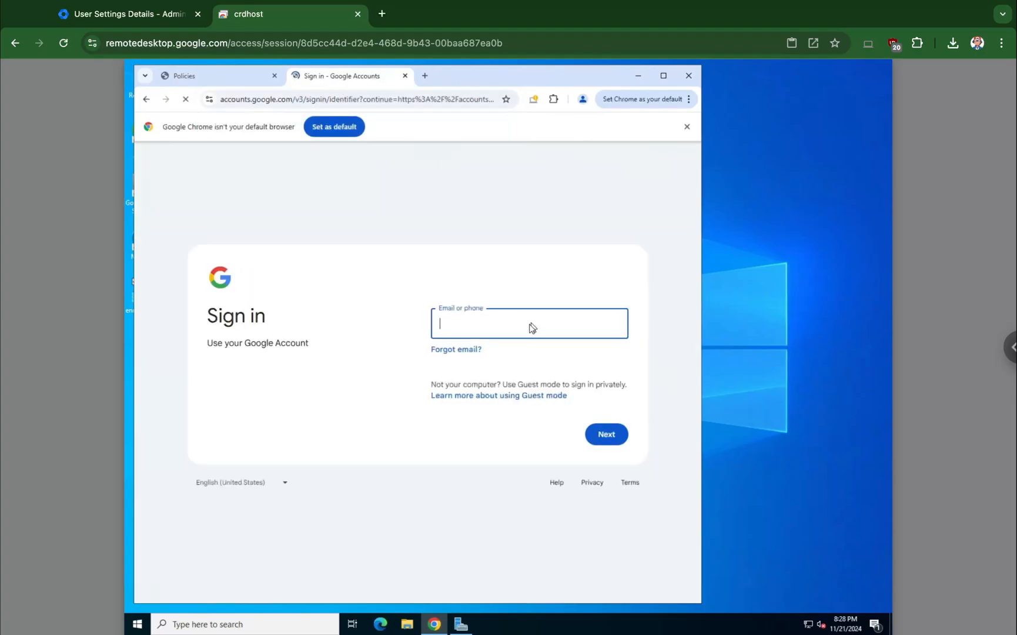
left_click(529, 323)
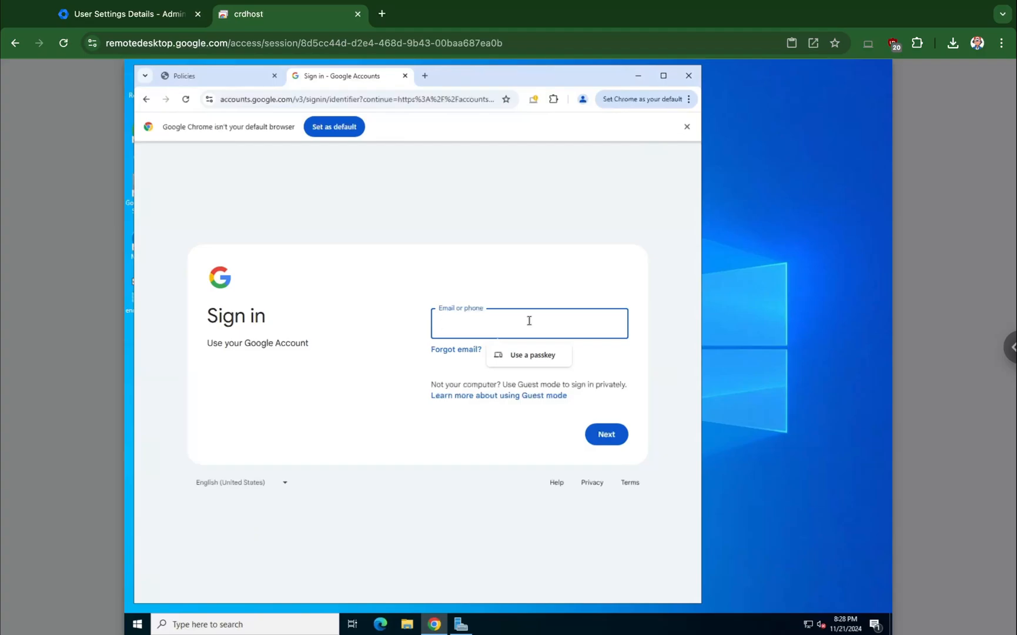
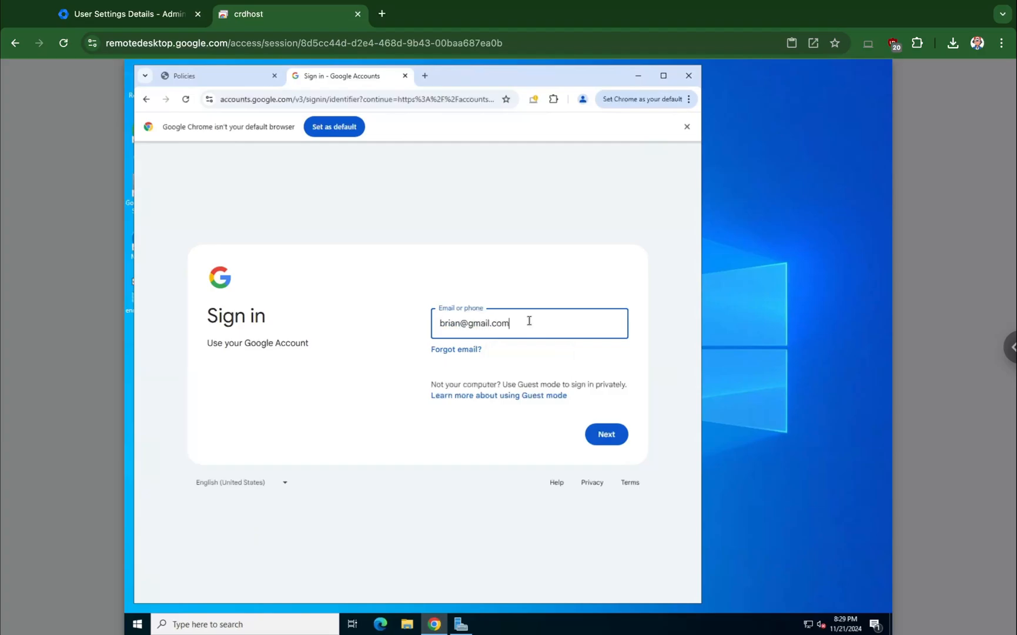
Submit a consumer gmail.com address and reach the 'Couldn't sign you in' error
left_click(606, 434)
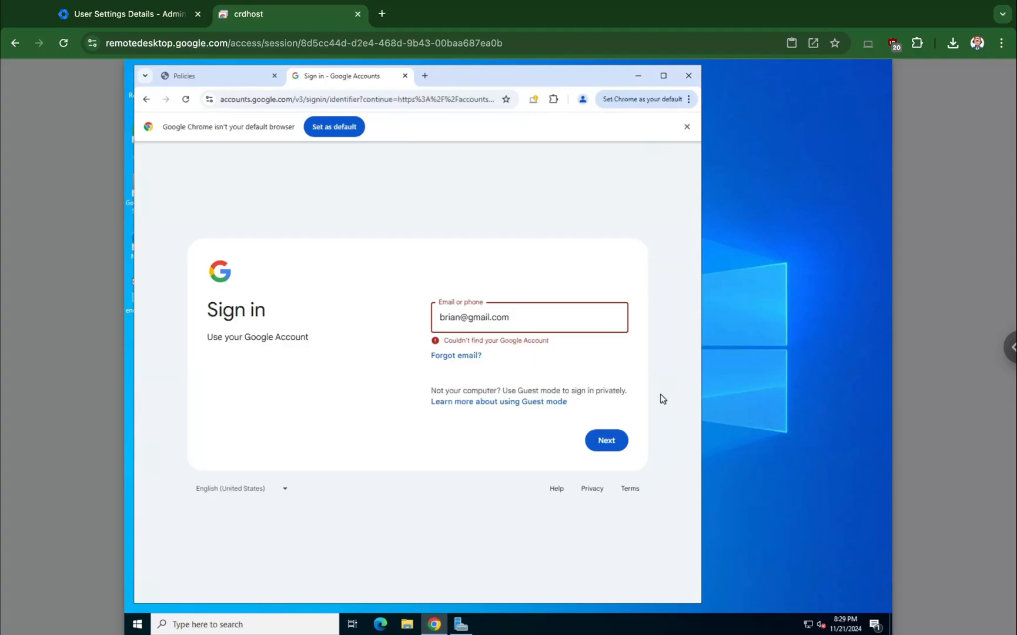
left_click(605, 440)
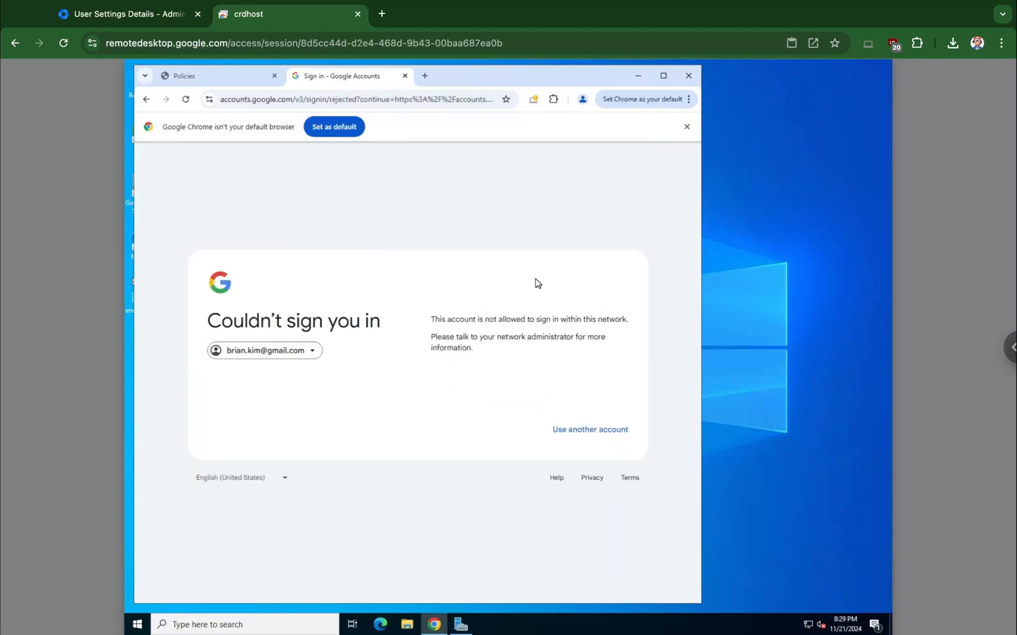
mouse_move(537, 280)
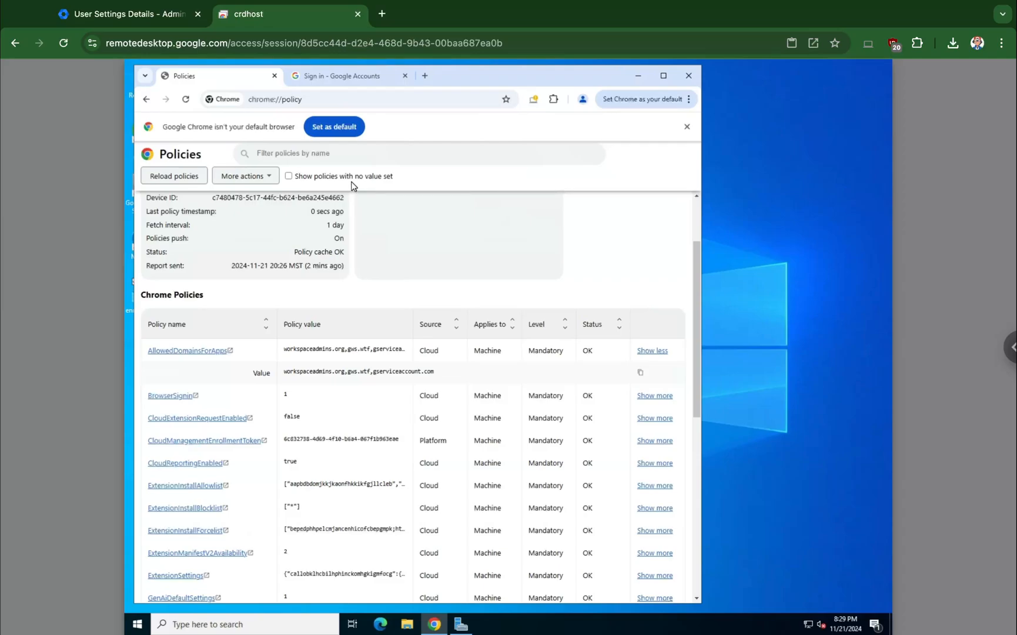
mouse_move(308, 361)
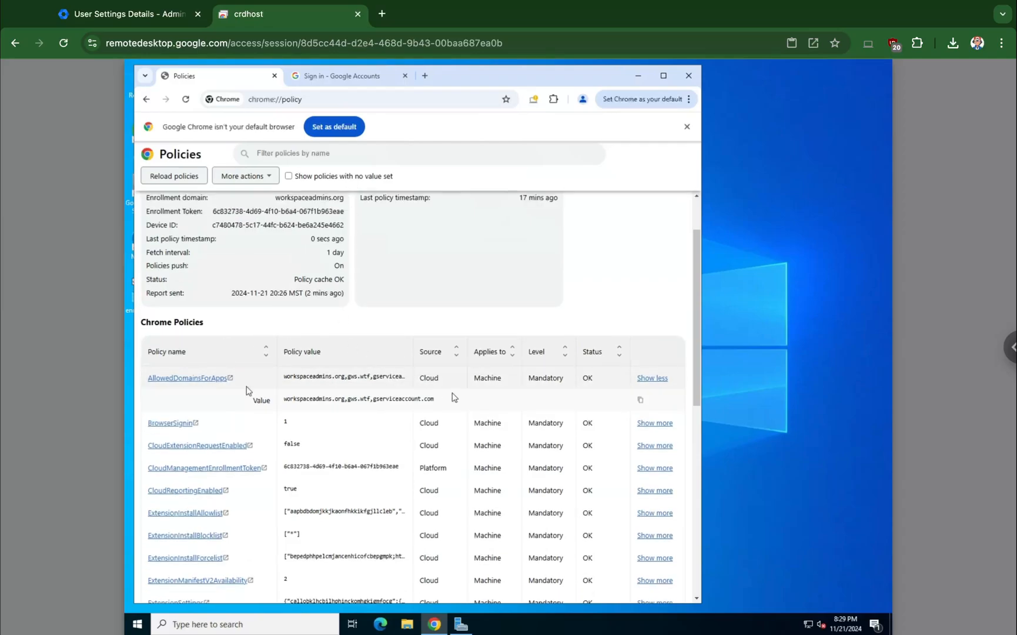
Highlight the Machine scope of the AllowedDomainsForApps policy on chrome://policy
scroll("down", 3)
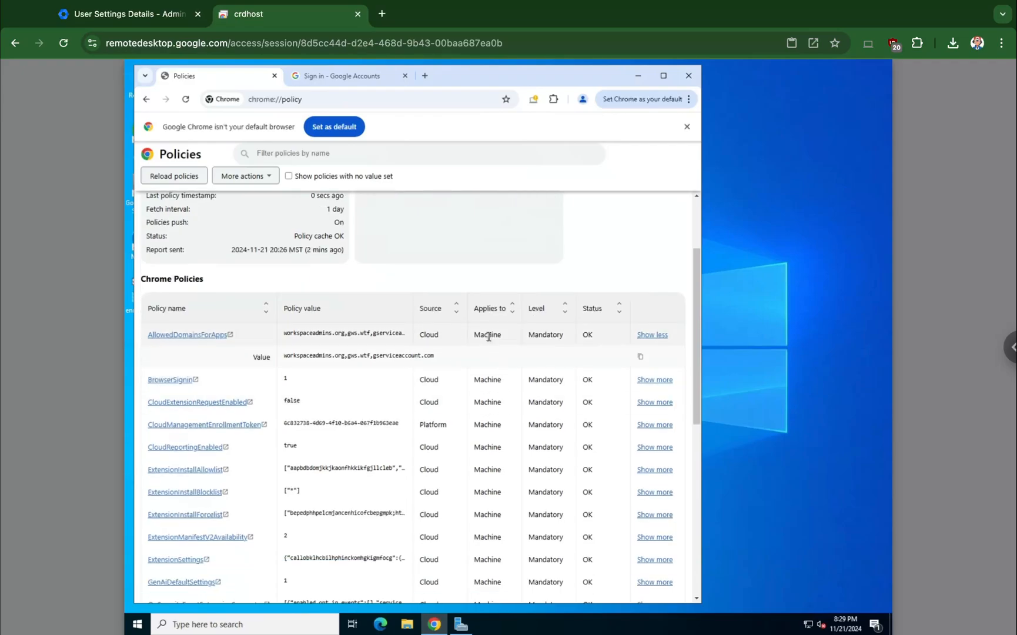
double_click(487, 334)
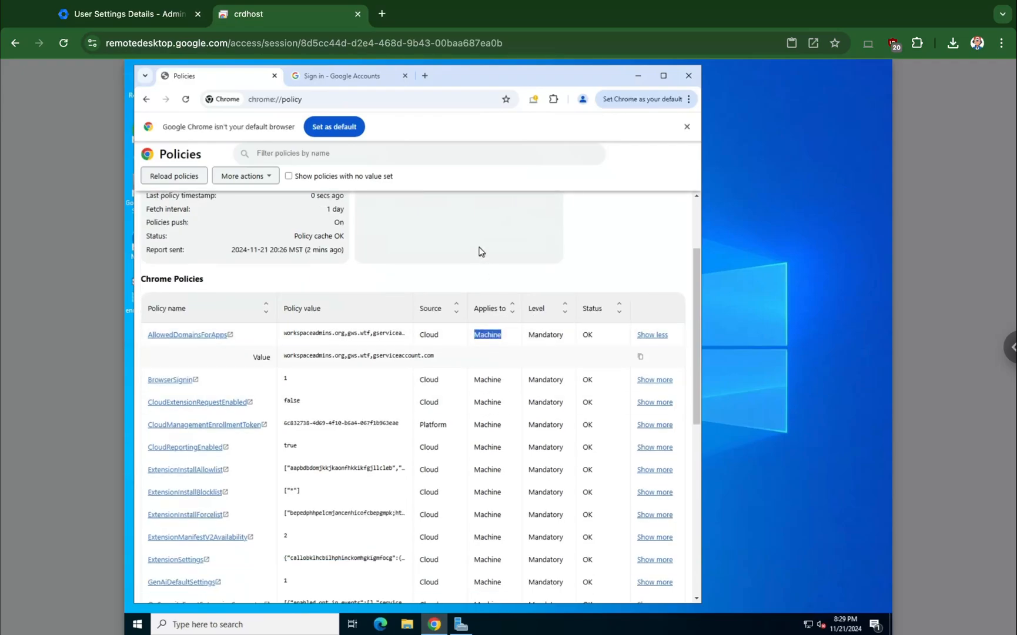
mouse_move(467, 252)
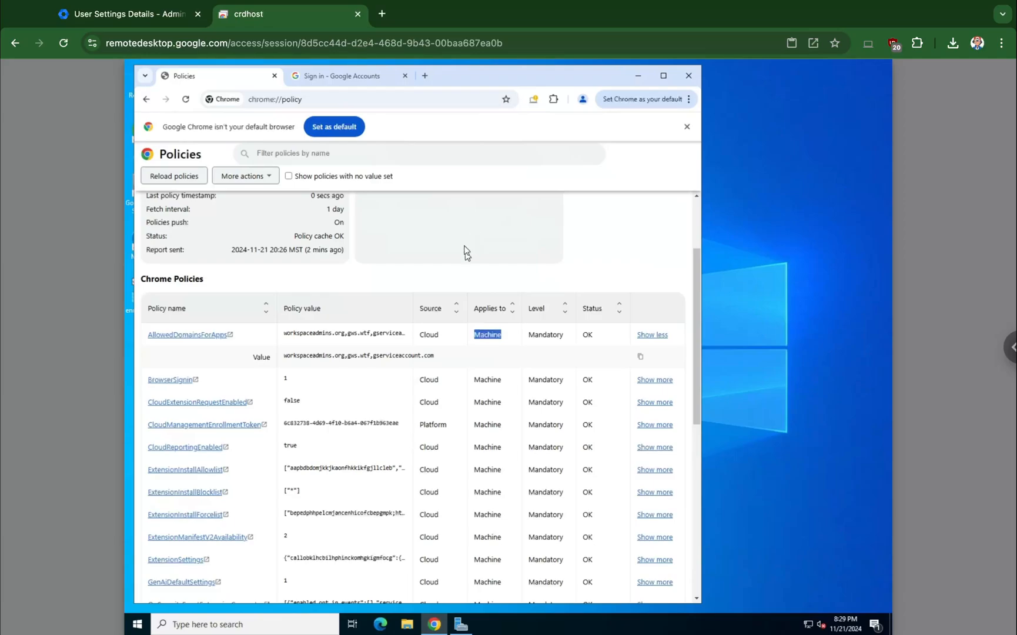
left_click(348, 76)
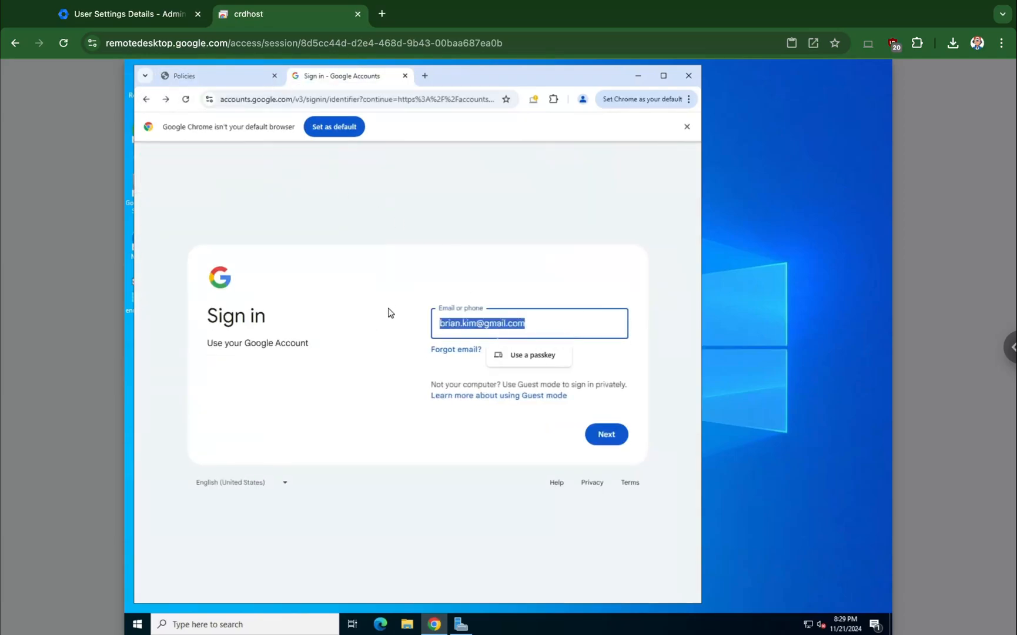
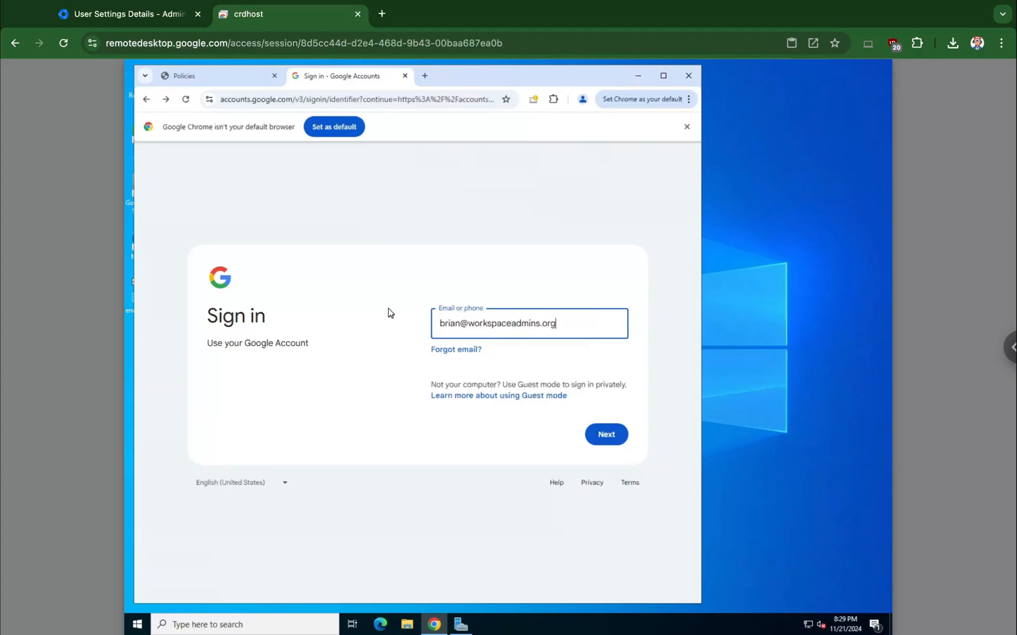
left_click(606, 434)
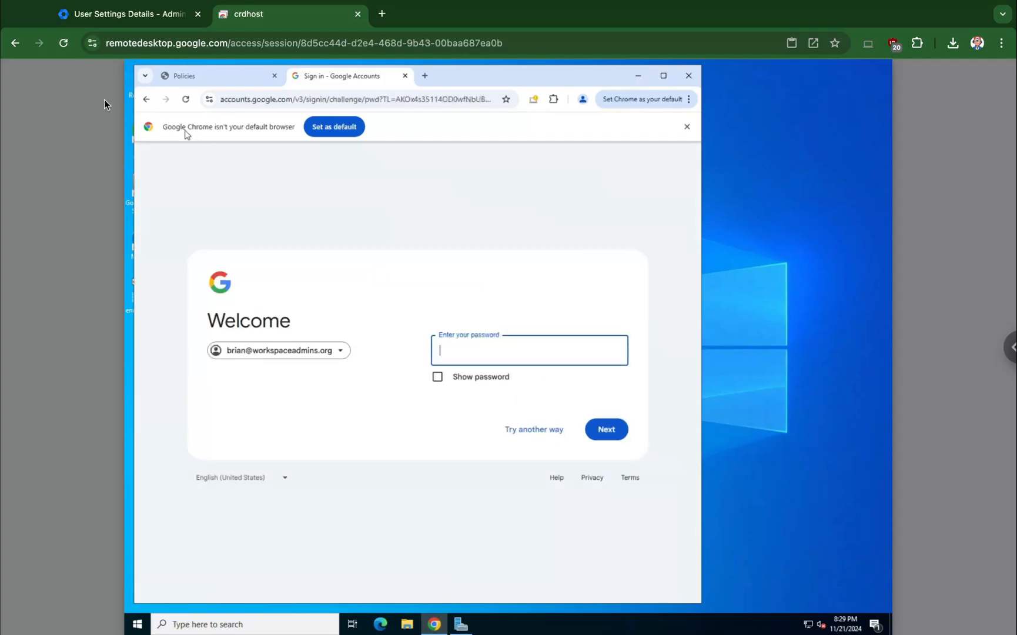
left_click(146, 99)
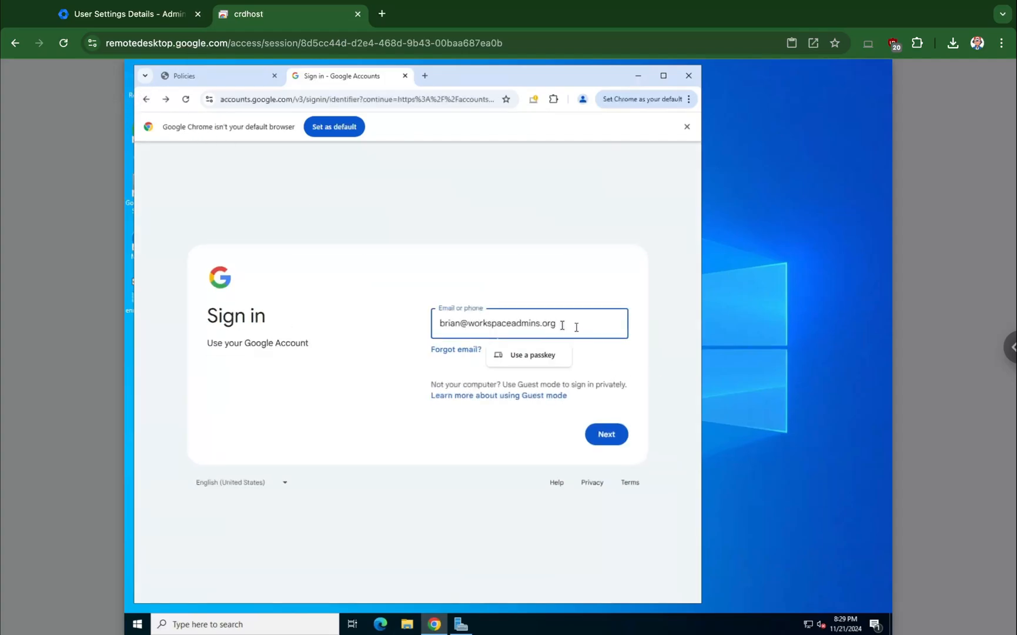
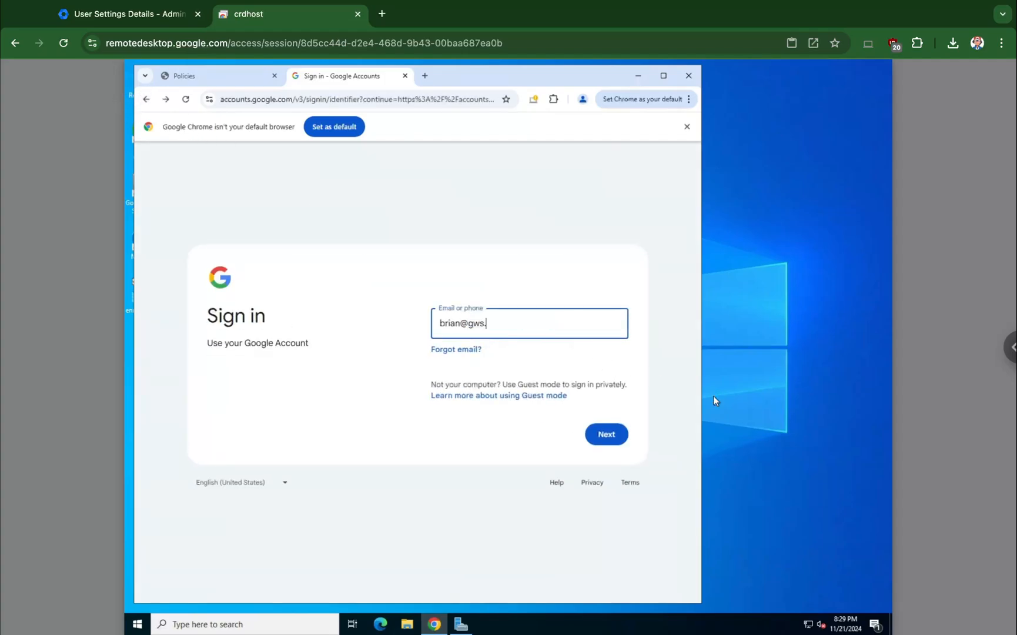
left_click(606, 434)
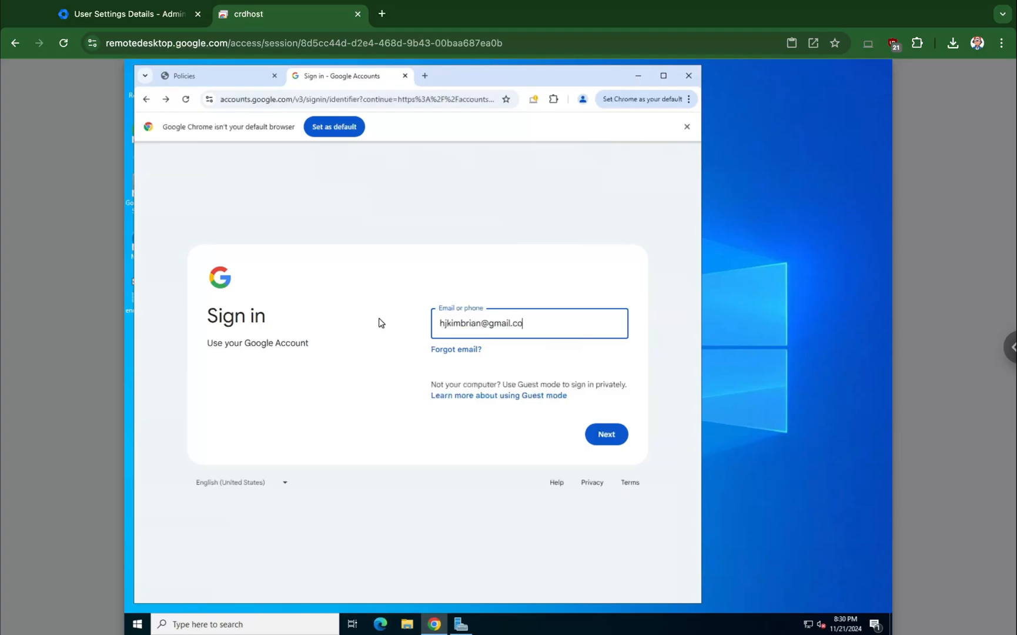
left_click(606, 433)
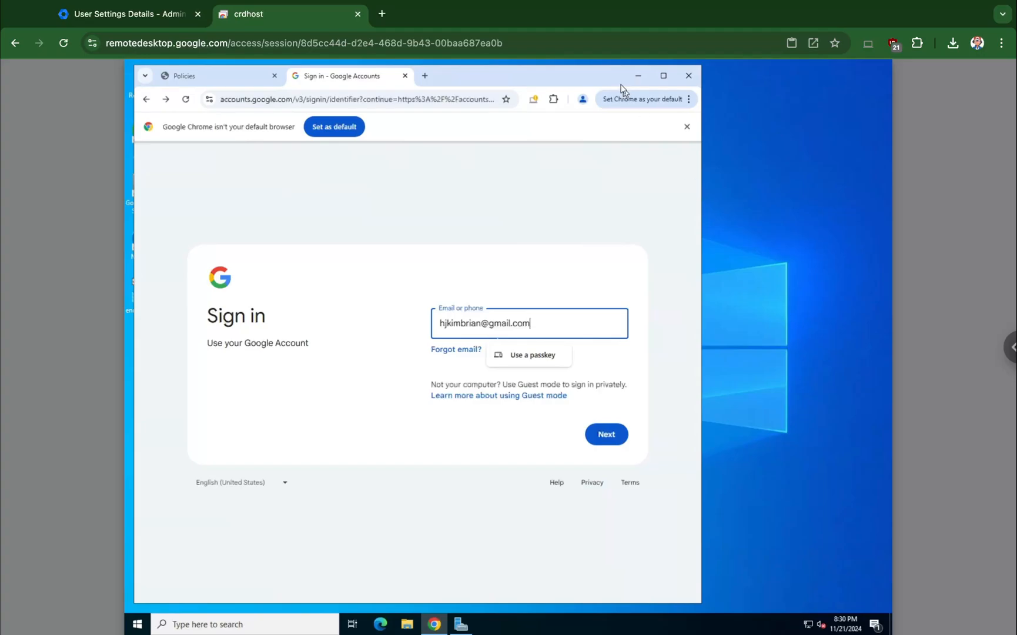
mouse_move(260, 95)
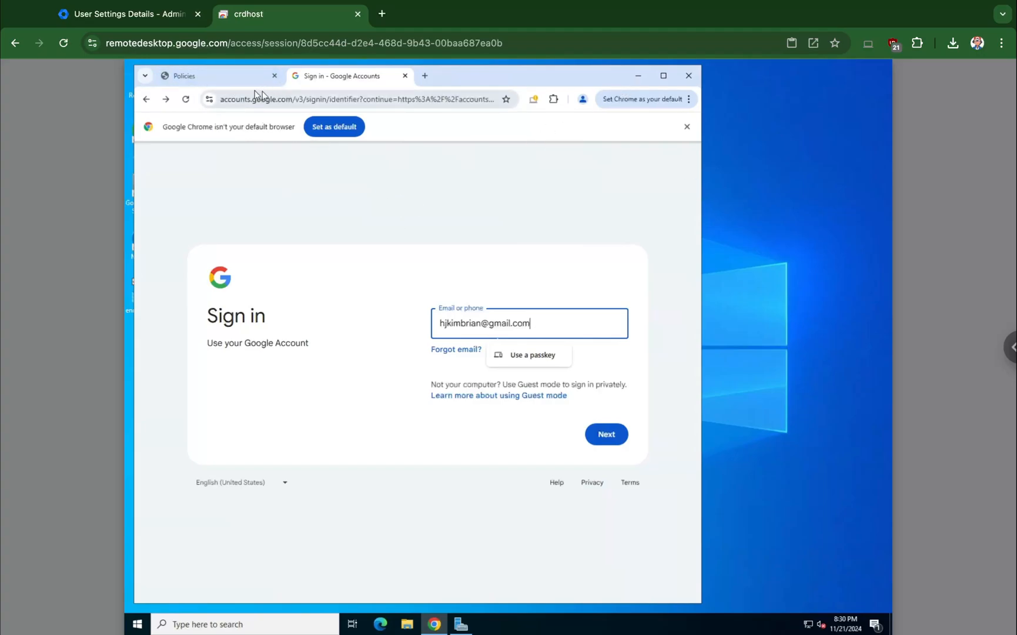
mouse_move(451, 199)
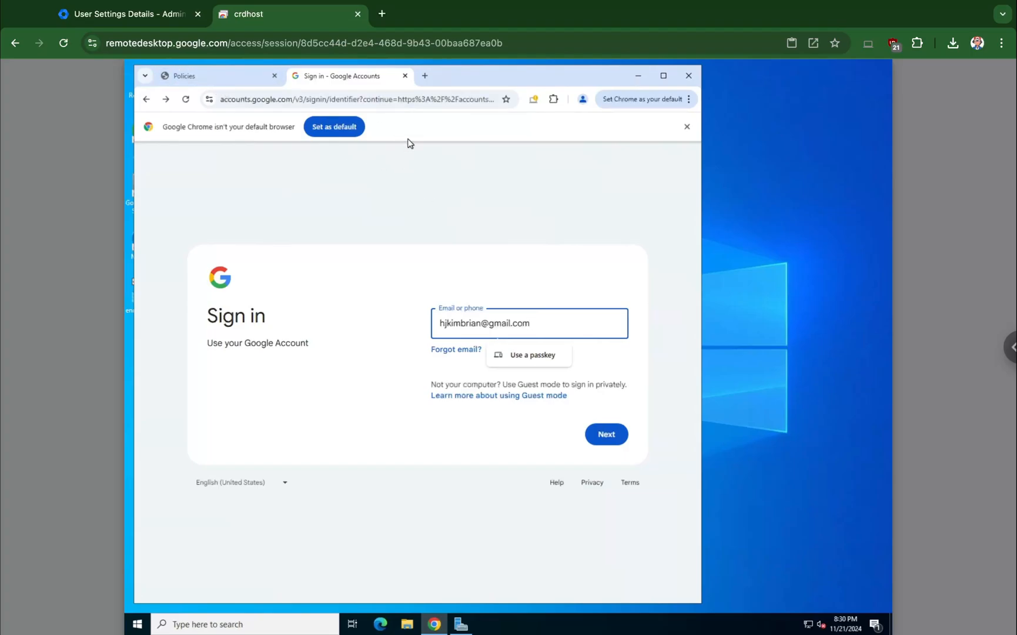
mouse_move(420, 141)
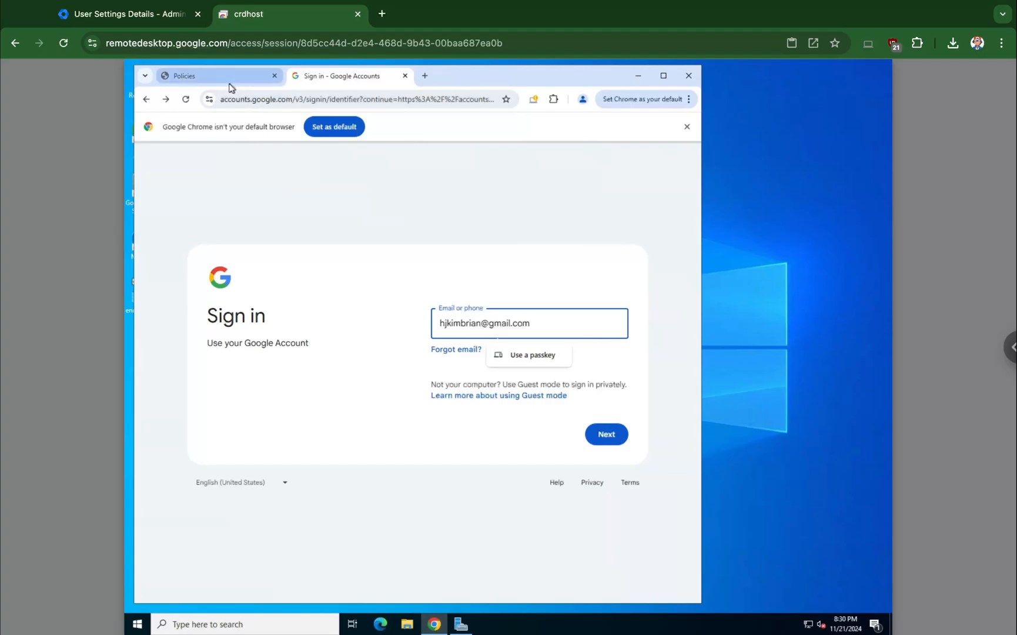
mouse_move(219, 75)
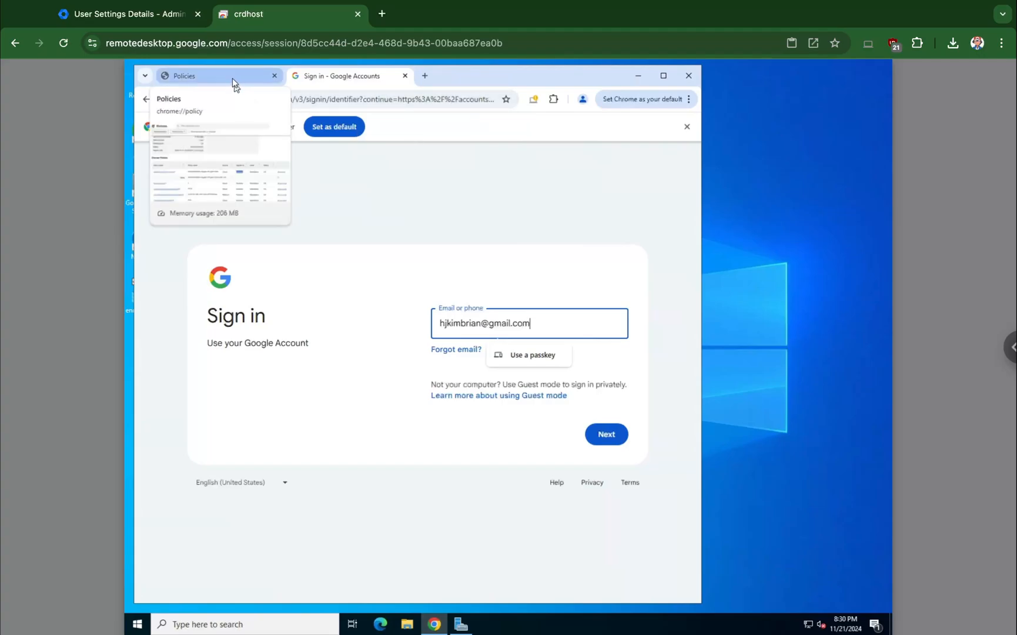
Return to Managed browsers in the Admin console and open the CRDHOST browser details
left_click(124, 14)
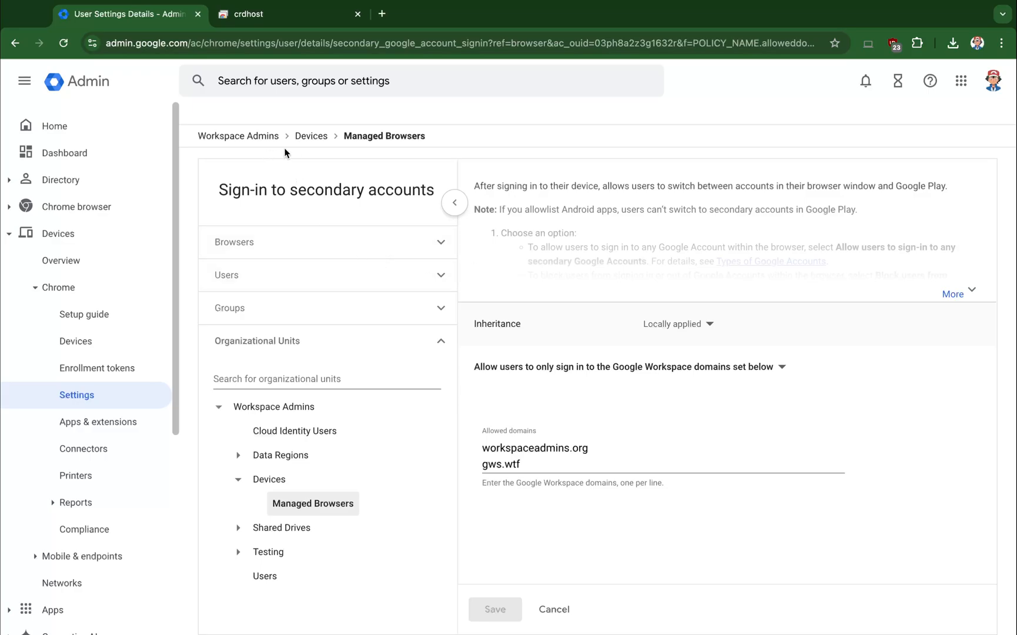
mouse_move(85, 314)
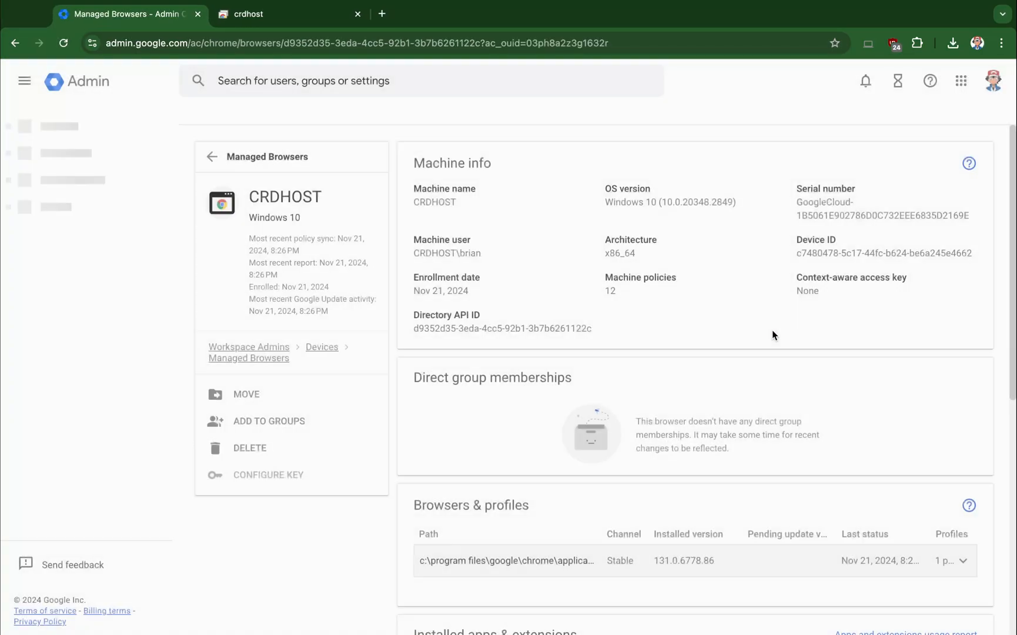
left_click(212, 156)
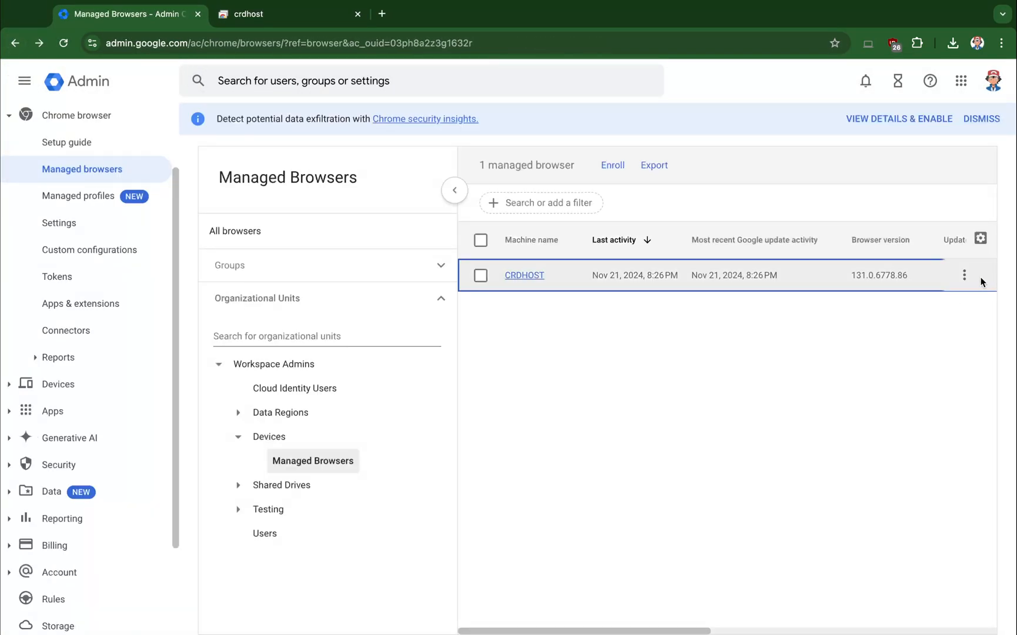
left_click(964, 275)
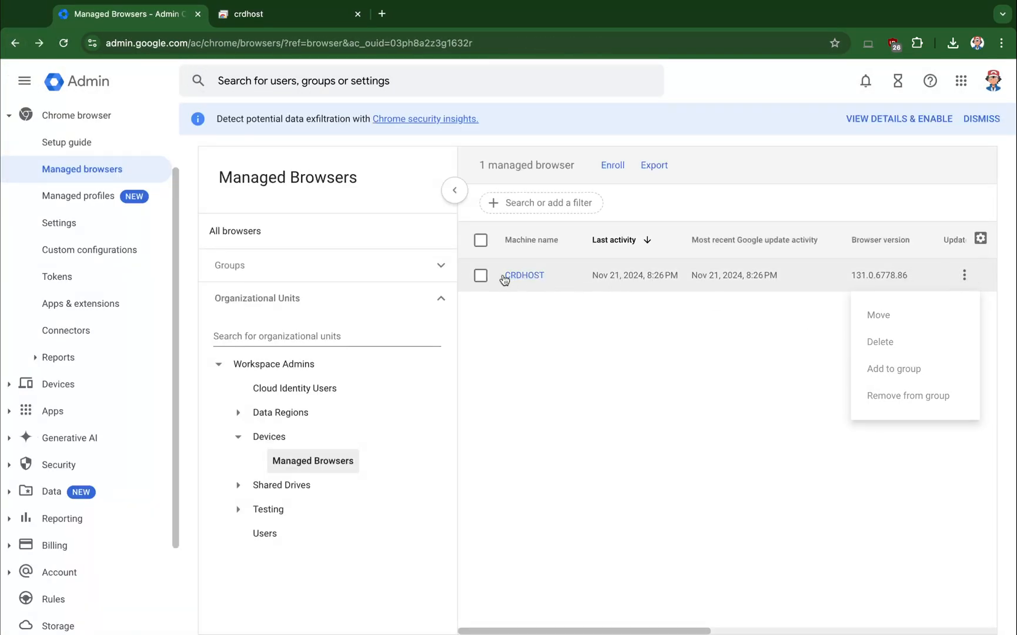
left_click(525, 275)
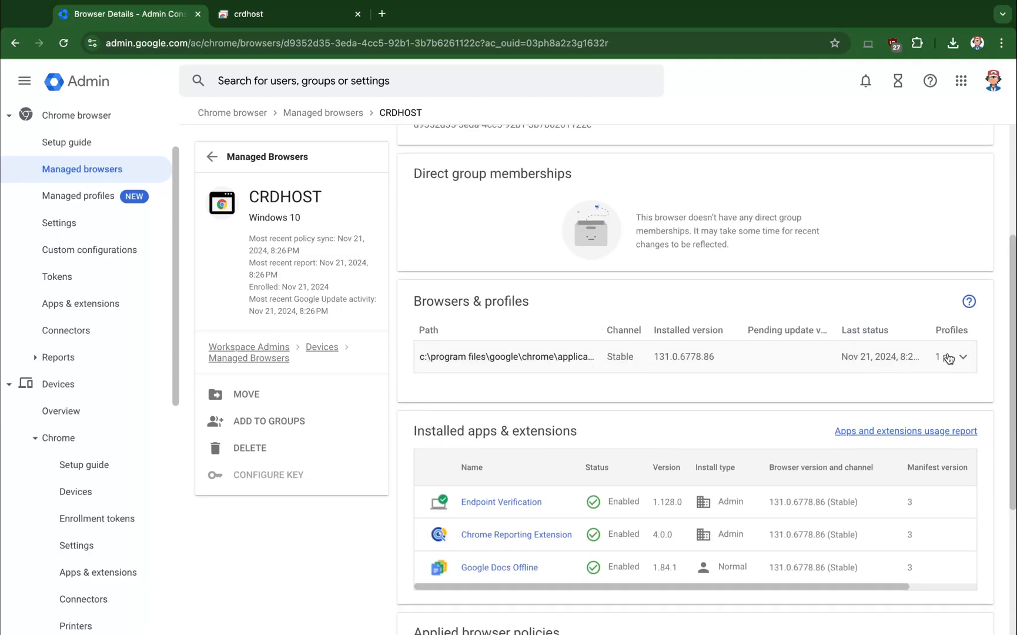
Expand CRDHOST's profiles to show Person 1 with its Clear cache and Clear cookies commands
left_click(968, 356)
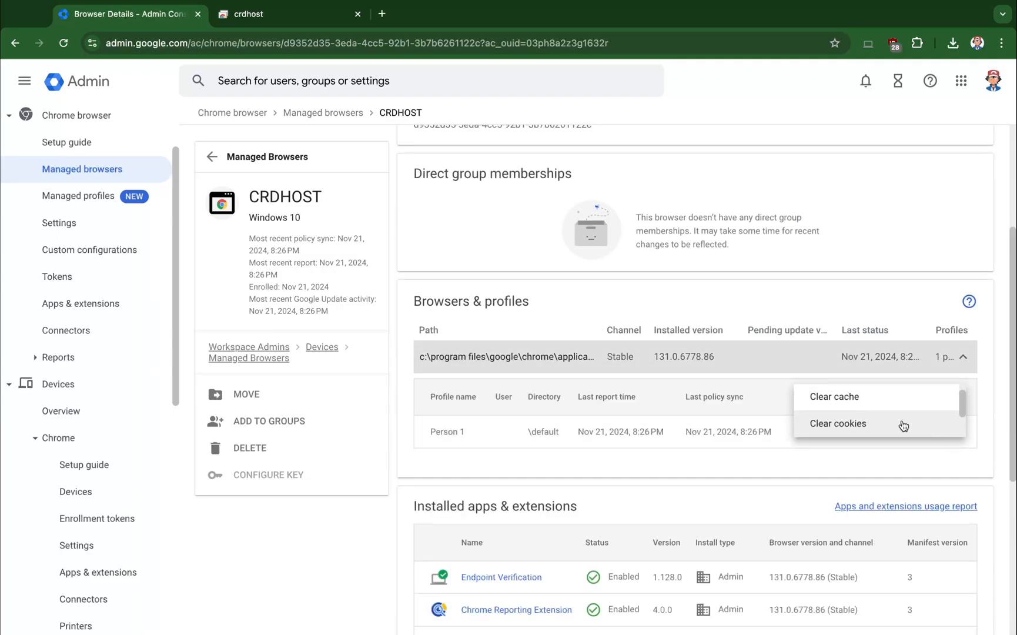
scroll("down", 3)
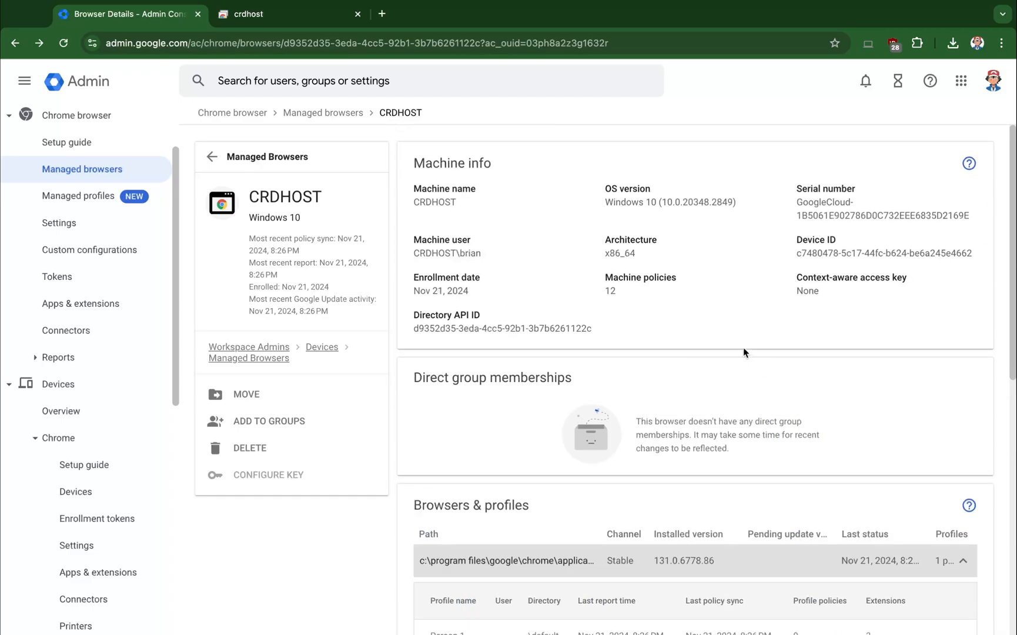
mouse_move(723, 324)
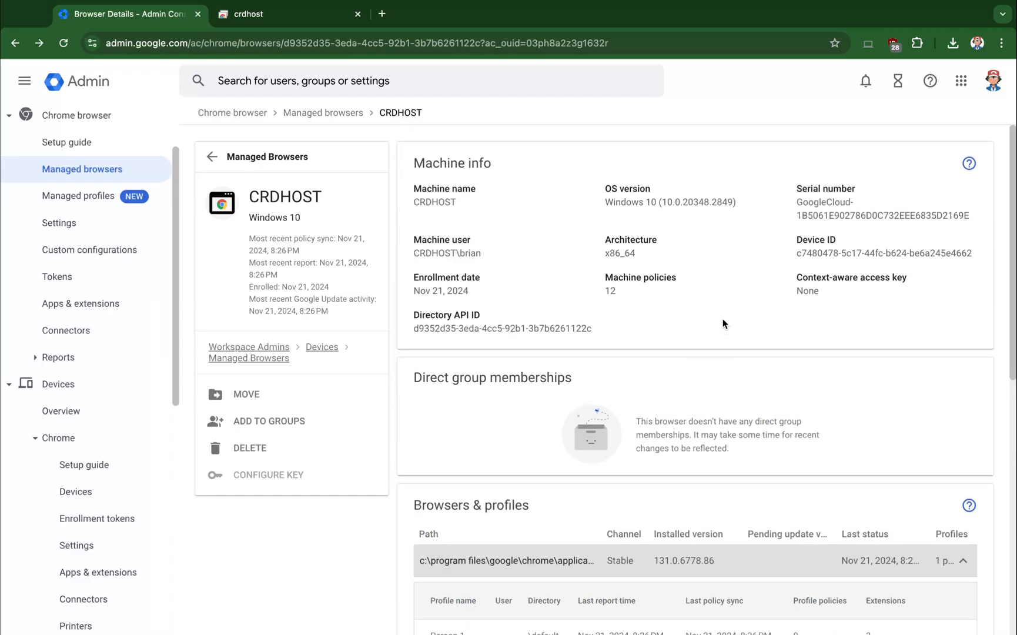
mouse_move(706, 275)
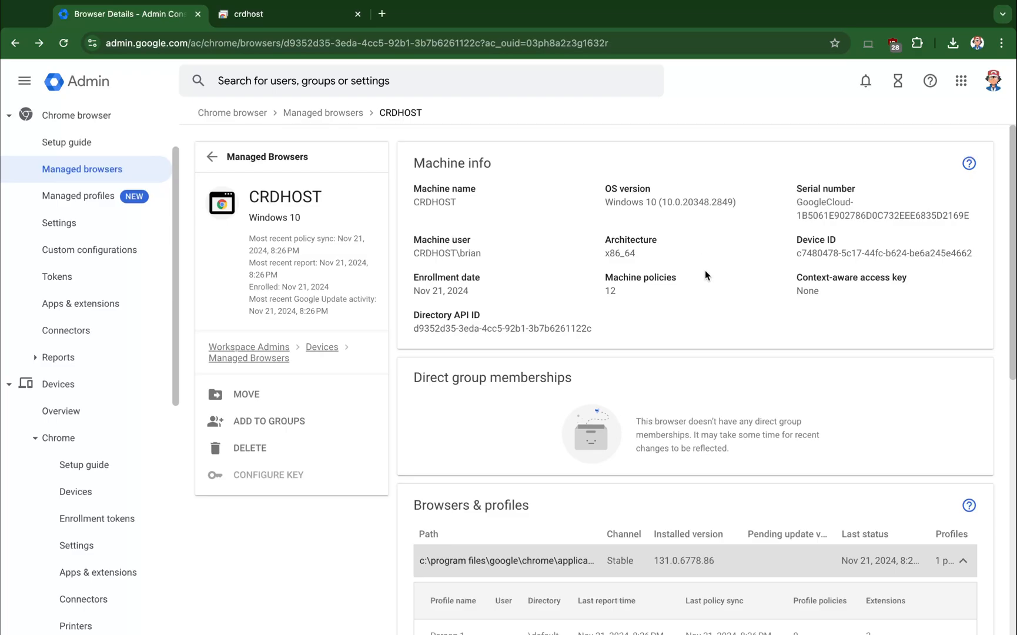